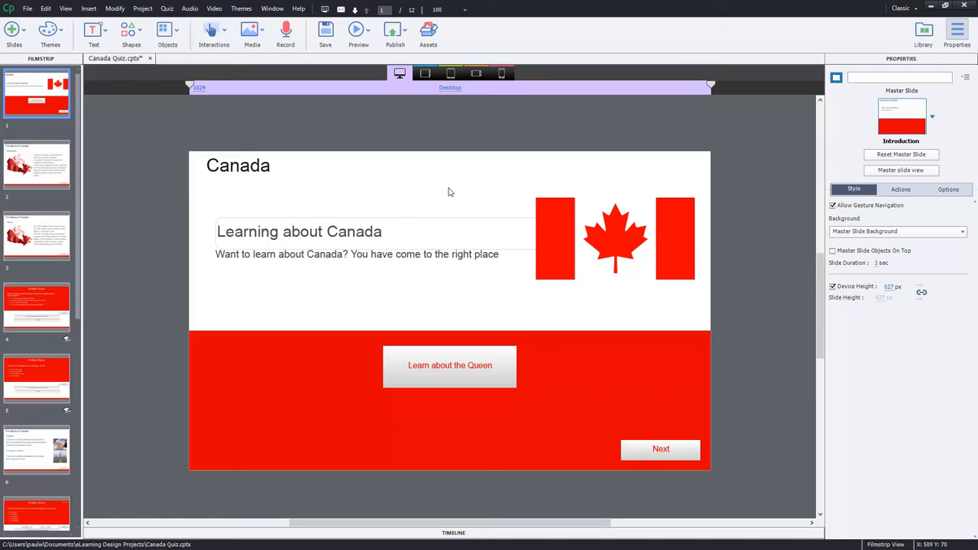
pyautogui.moveTo(464, 195)
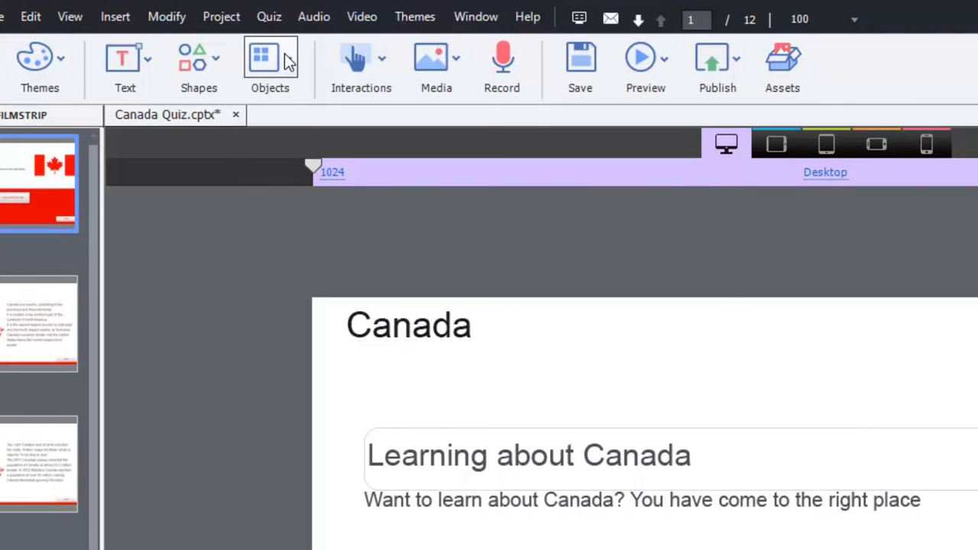
# Step: Create a new Blank Project with a 640 x 480 canvas
pyautogui.click(290, 60)
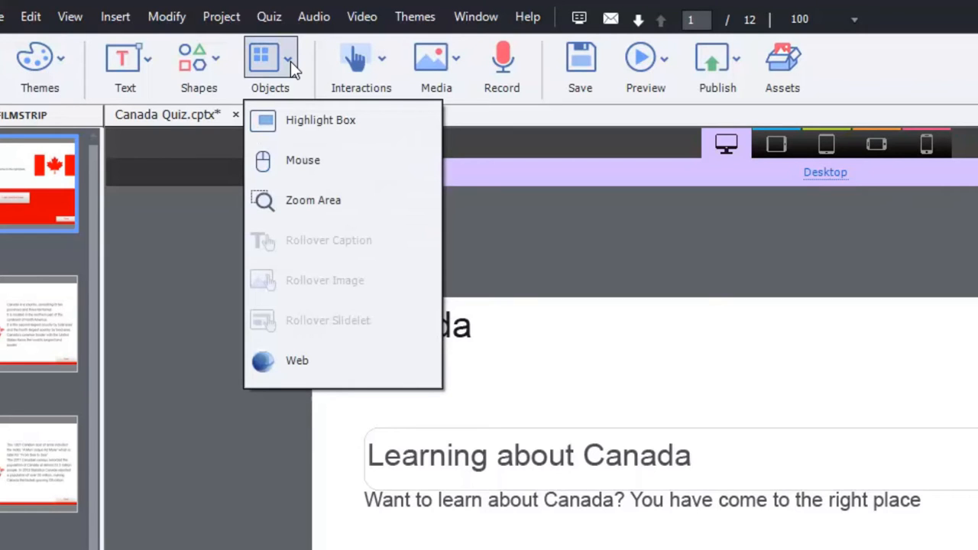
pyautogui.moveTo(364, 248)
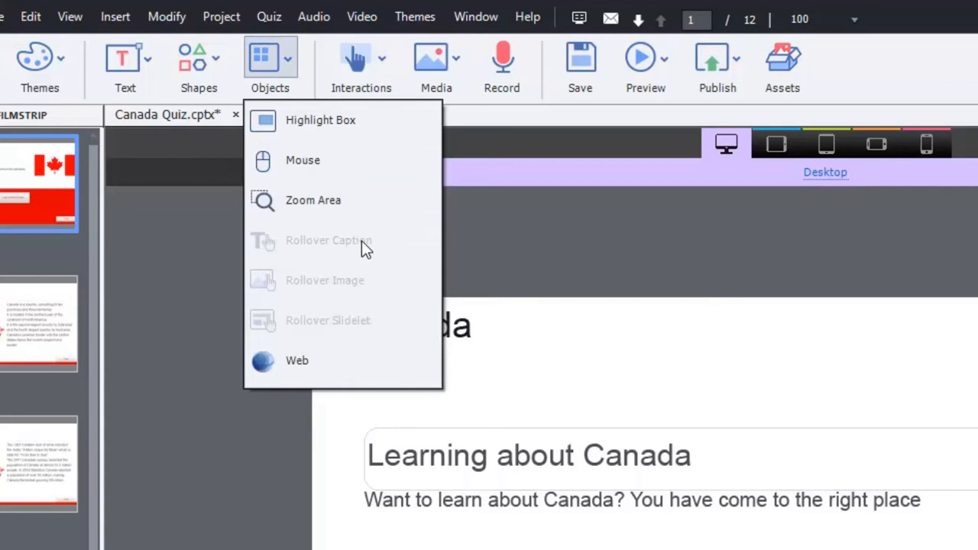
pyautogui.moveTo(359, 315)
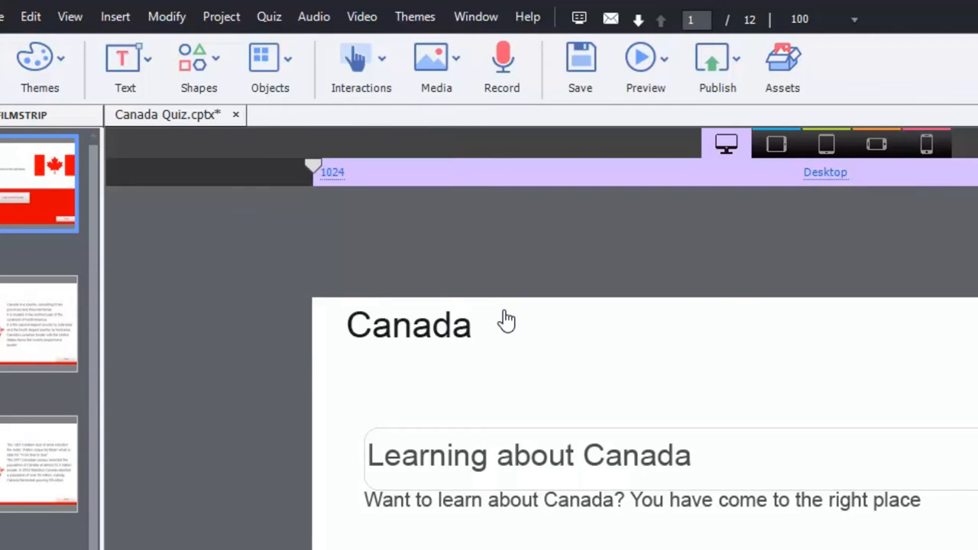
pyautogui.moveTo(239, 120)
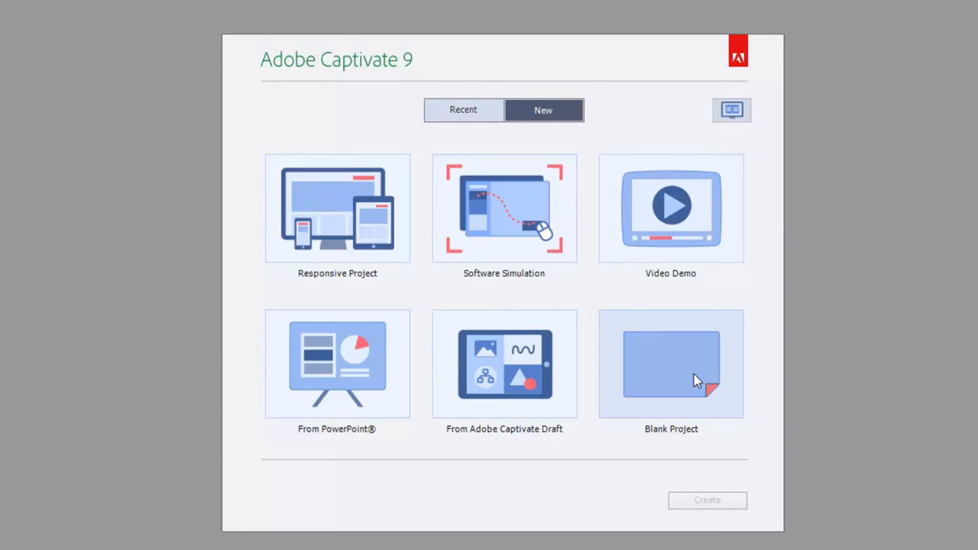
pyautogui.click(671, 375)
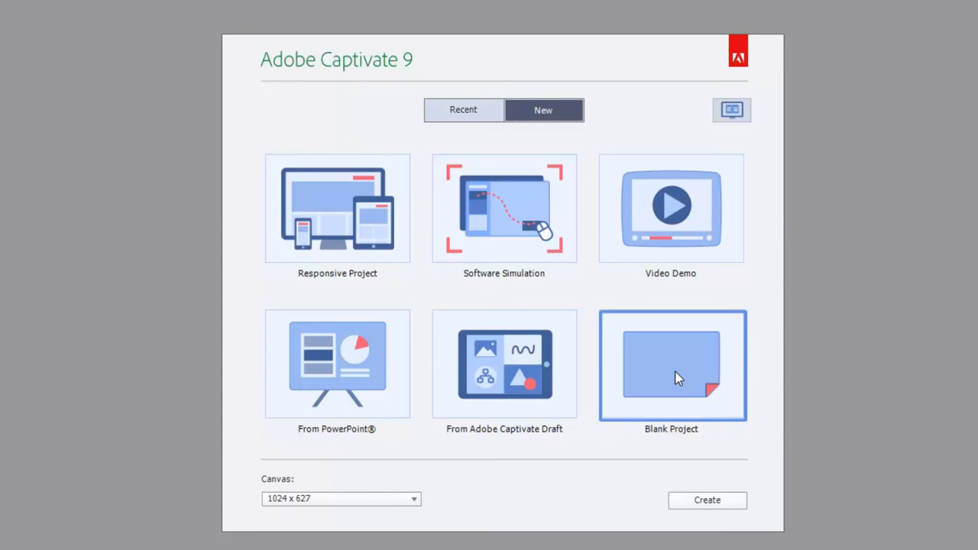
pyautogui.moveTo(326, 510)
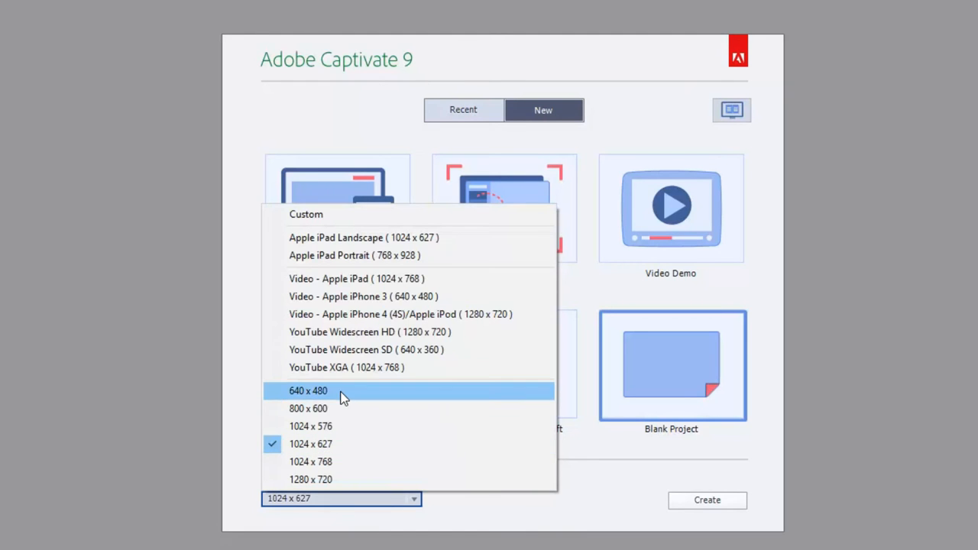
pyautogui.click(308, 390)
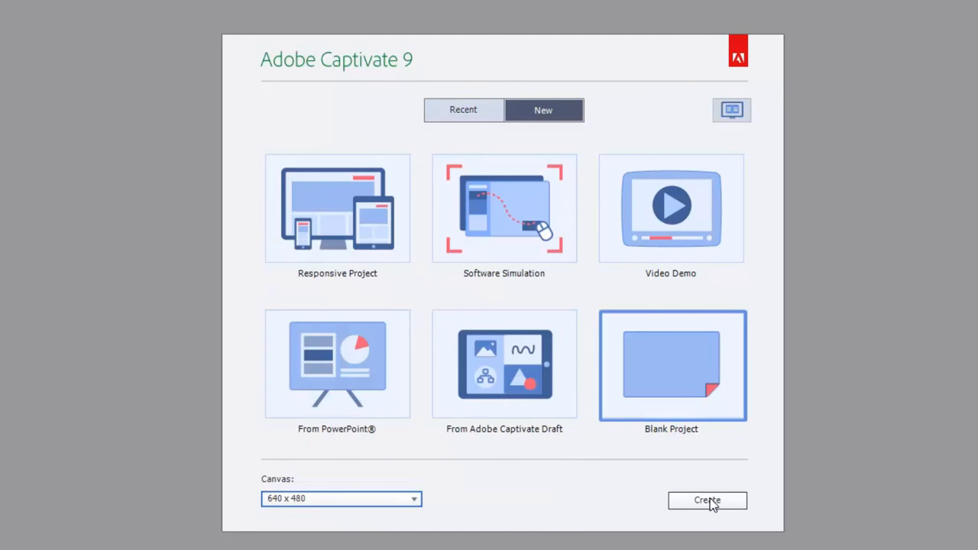
pyautogui.click(706, 501)
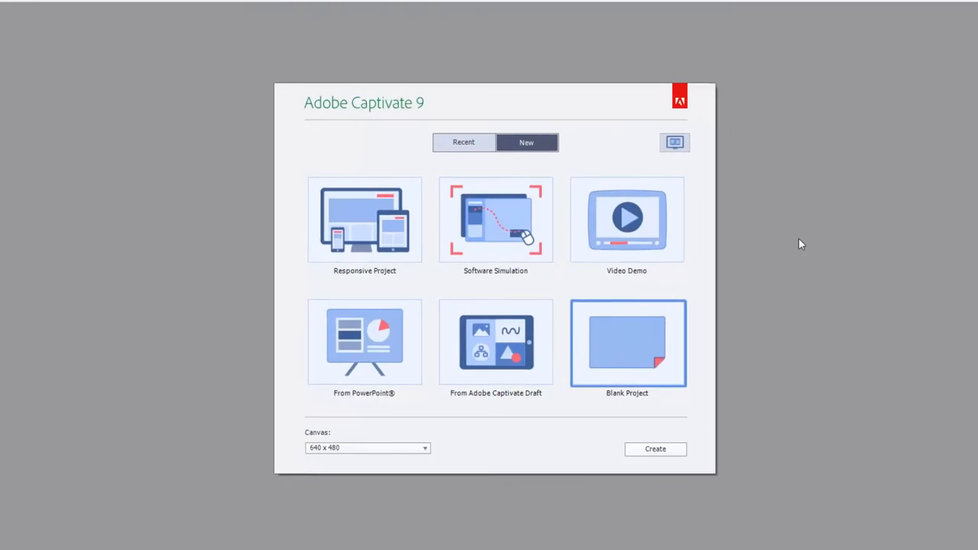
pyautogui.click(656, 449)
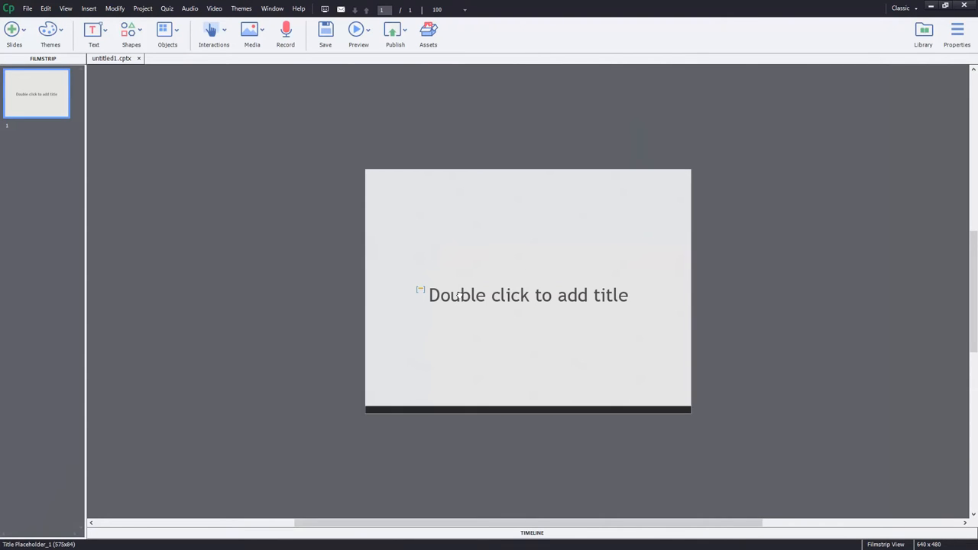
# Step: Delete the title placeholder and draw a rectangle labelled 'Roll over me.'
pyautogui.rightClick(458, 296)
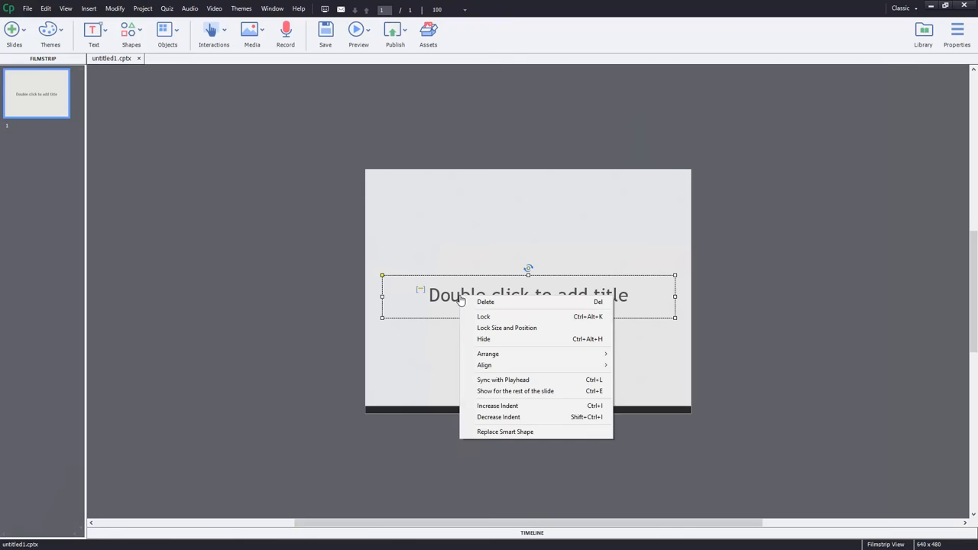
pyautogui.click(485, 302)
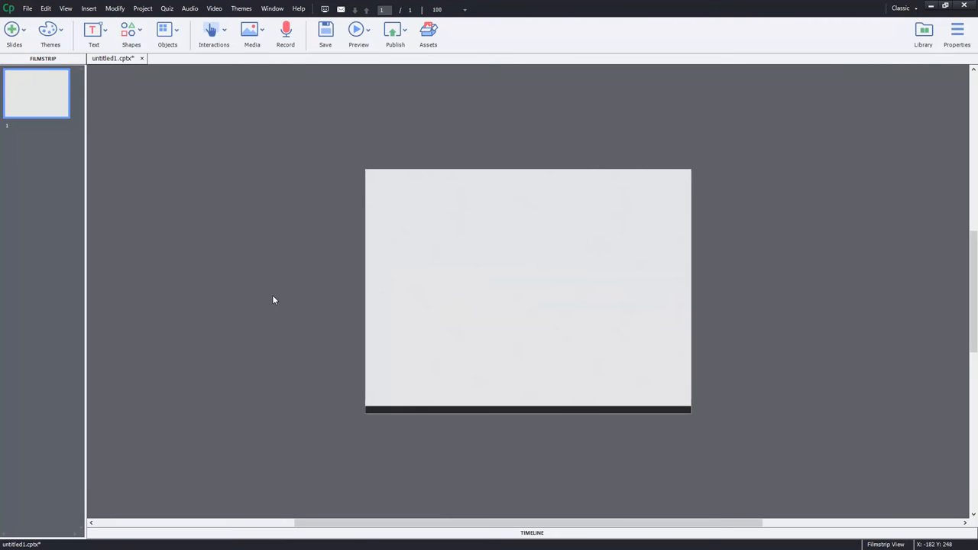
pyautogui.click(130, 31)
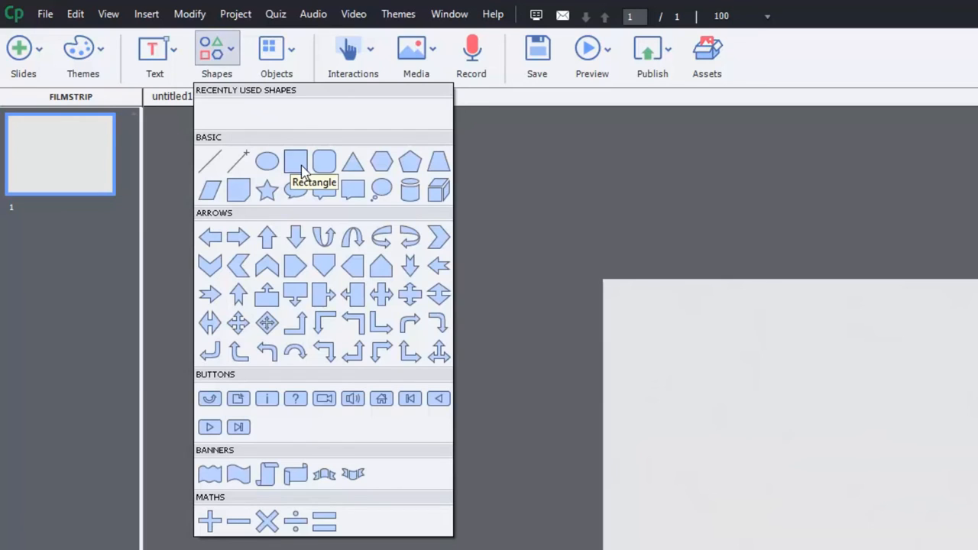
pyautogui.click(295, 161)
pyautogui.write('Roll over')
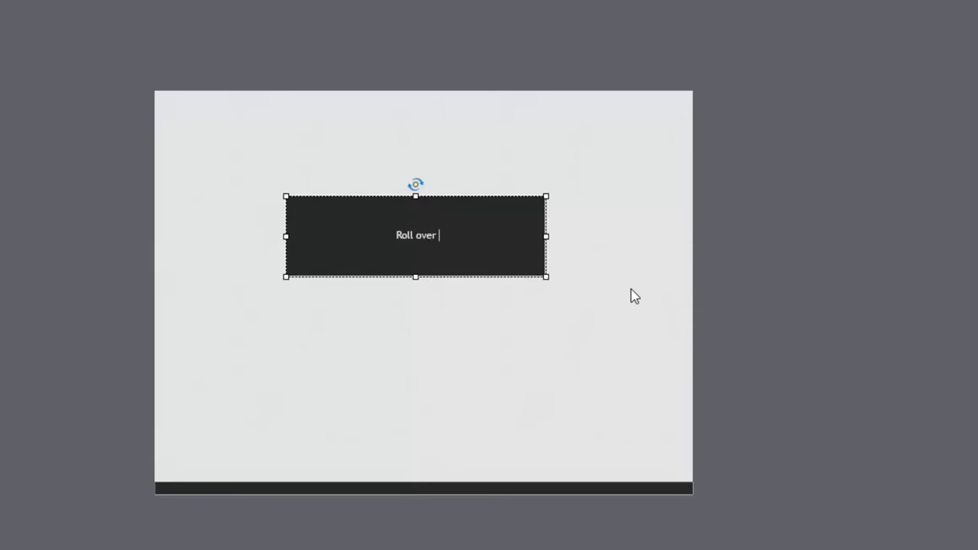
pyautogui.write('me.')
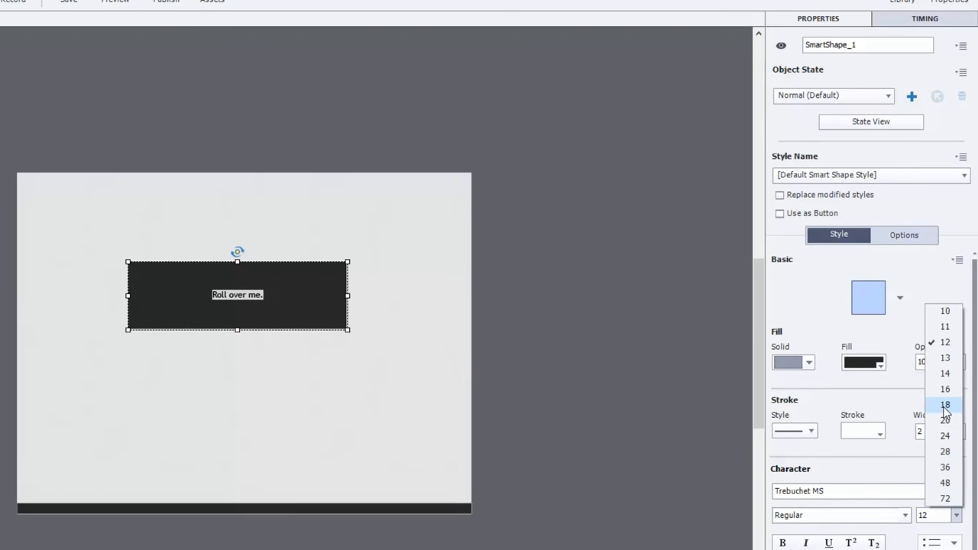
# Step: Give the shape size 24 text, move it top-left, widen it, and extend its text about this topic
pyautogui.click(946, 406)
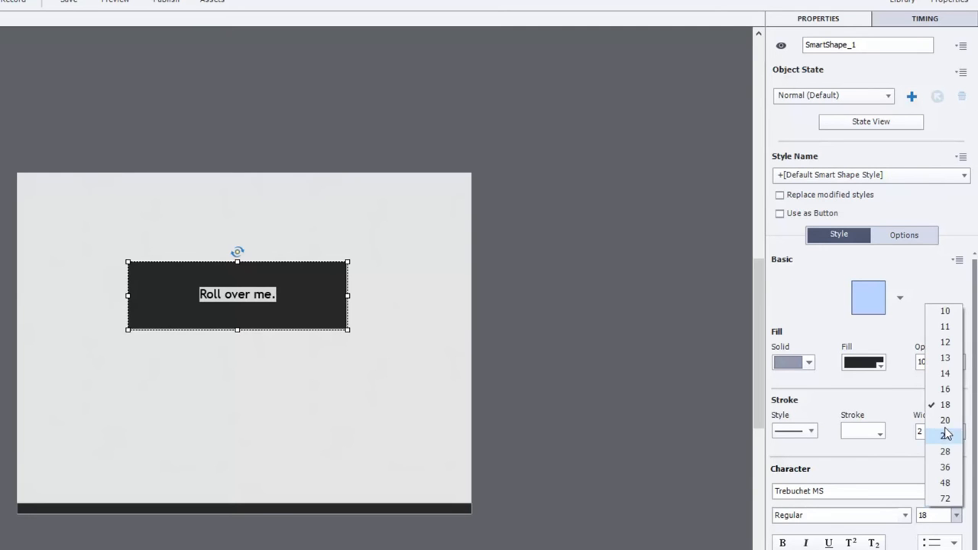
pyautogui.click(133, 418)
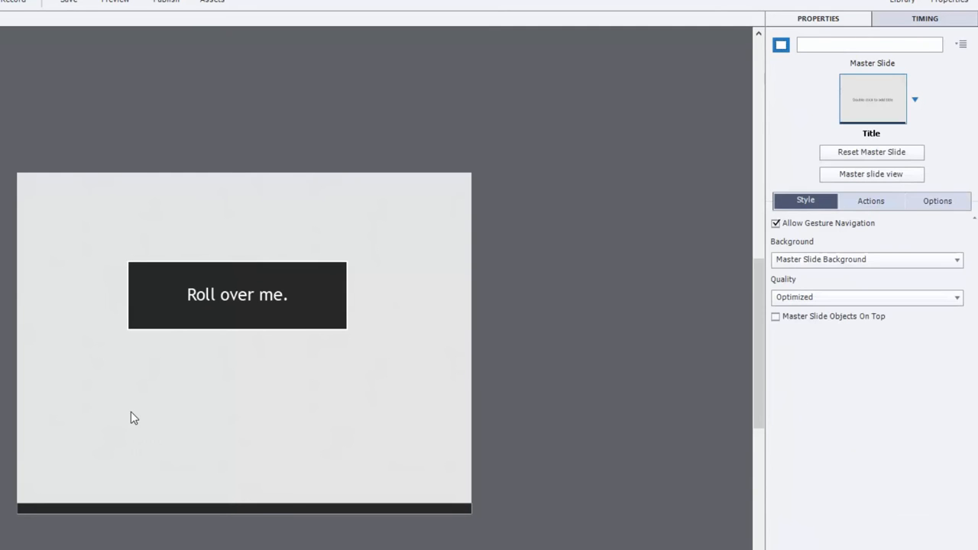
pyautogui.click(238, 294)
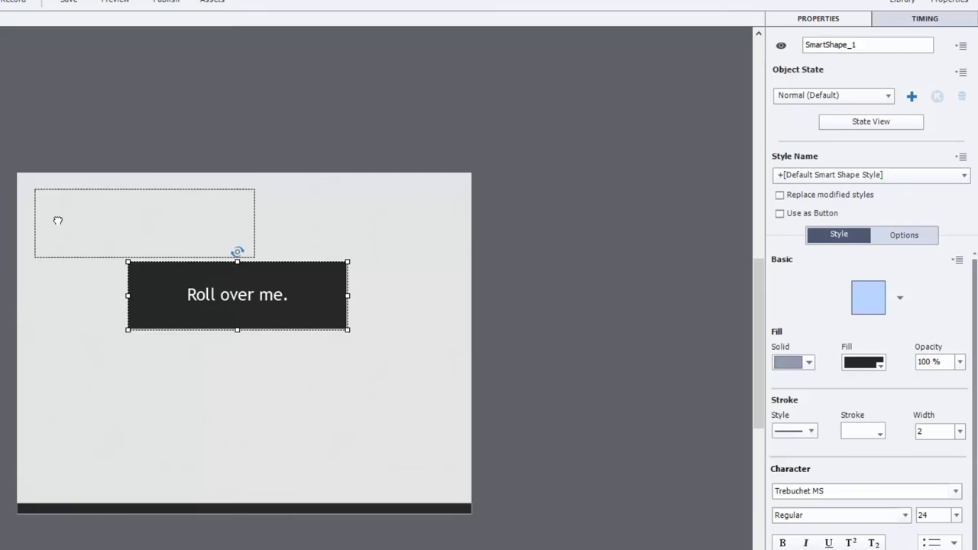
pyautogui.moveTo(237, 294); pyautogui.dragTo(98, 227)
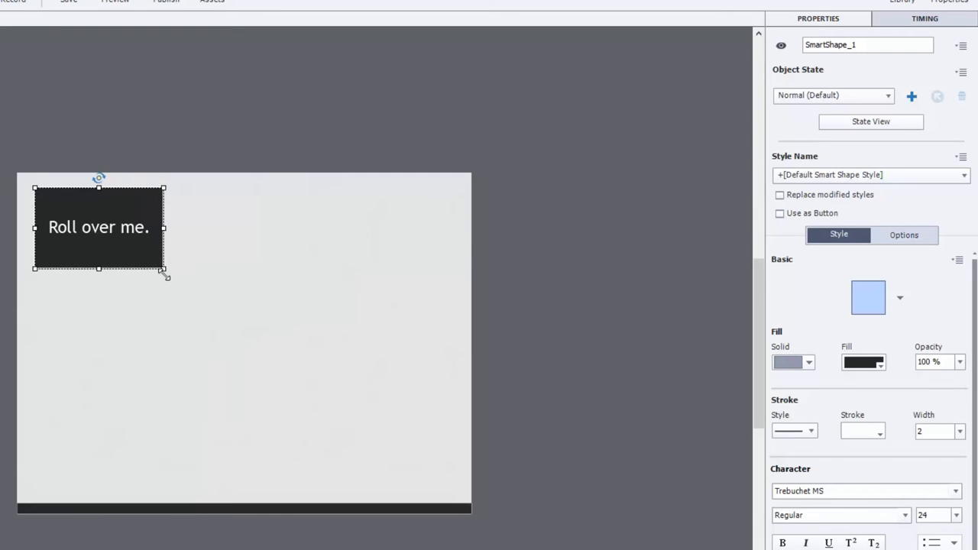
pyautogui.moveTo(165, 269); pyautogui.dragTo(170, 277)
pyautogui.write(' to learn more a')
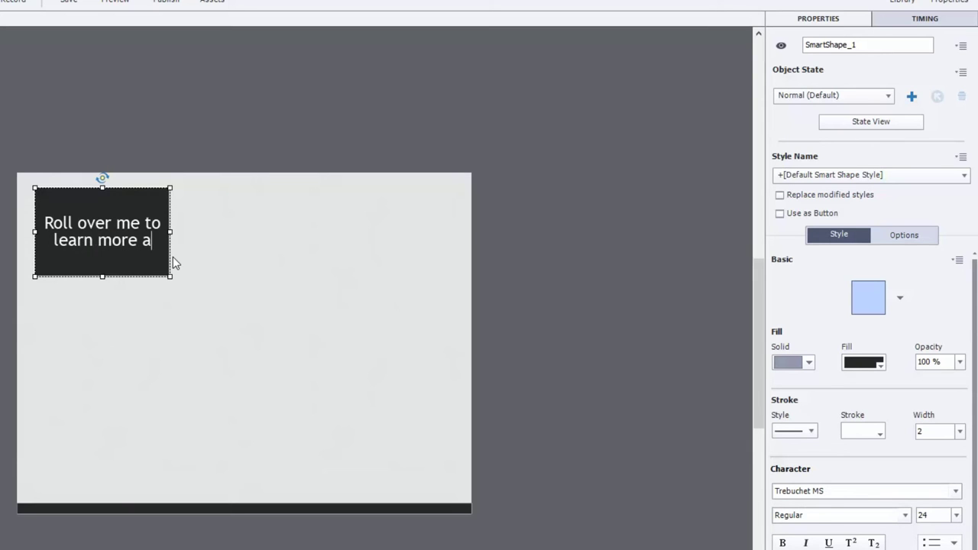
pyautogui.write('bout')
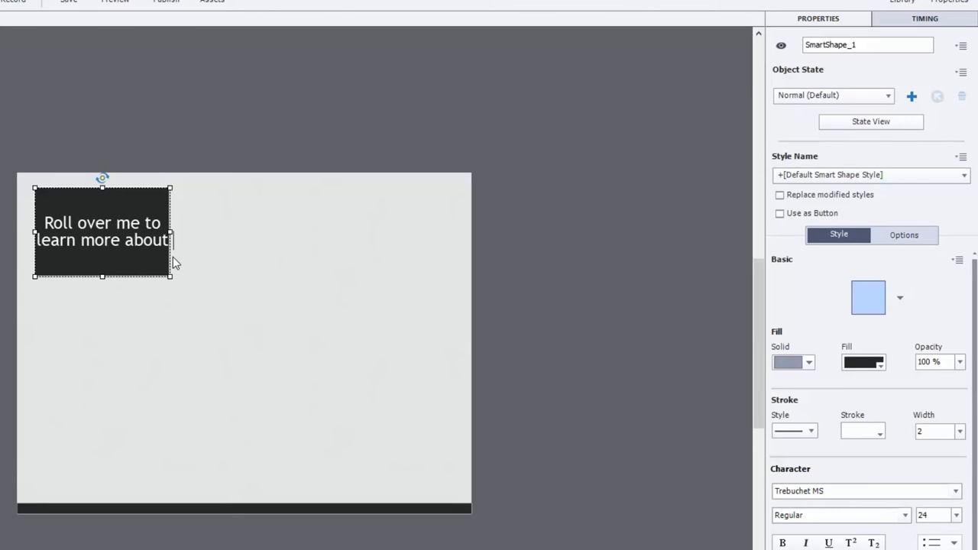
pyautogui.write('this topc')
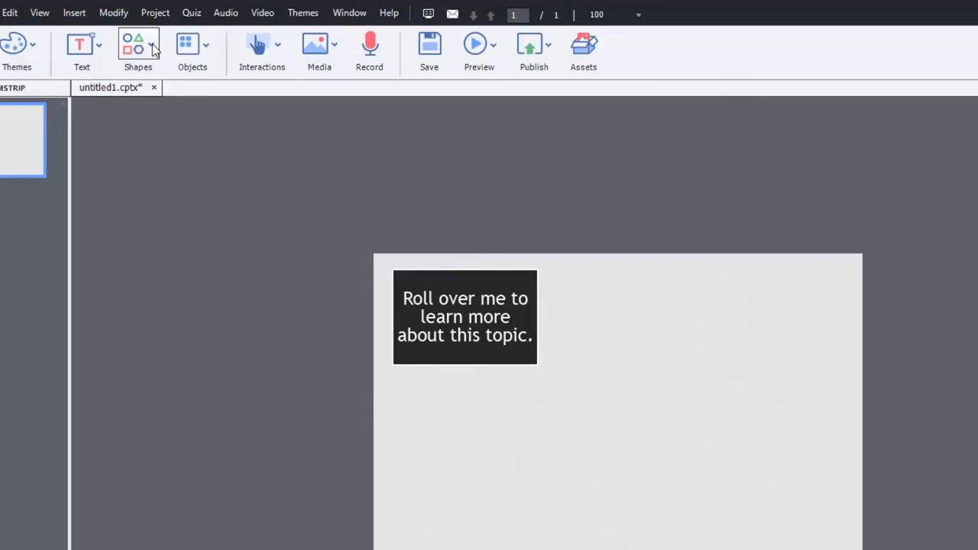
# Step: Insert a rollover caption onto the slide from the Objects menu
pyautogui.click(187, 45)
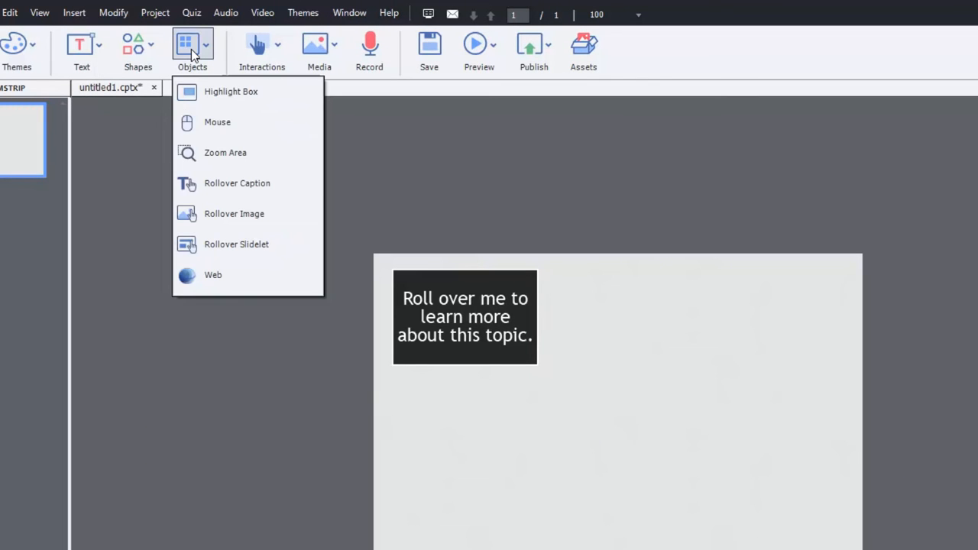
pyautogui.moveTo(250, 185)
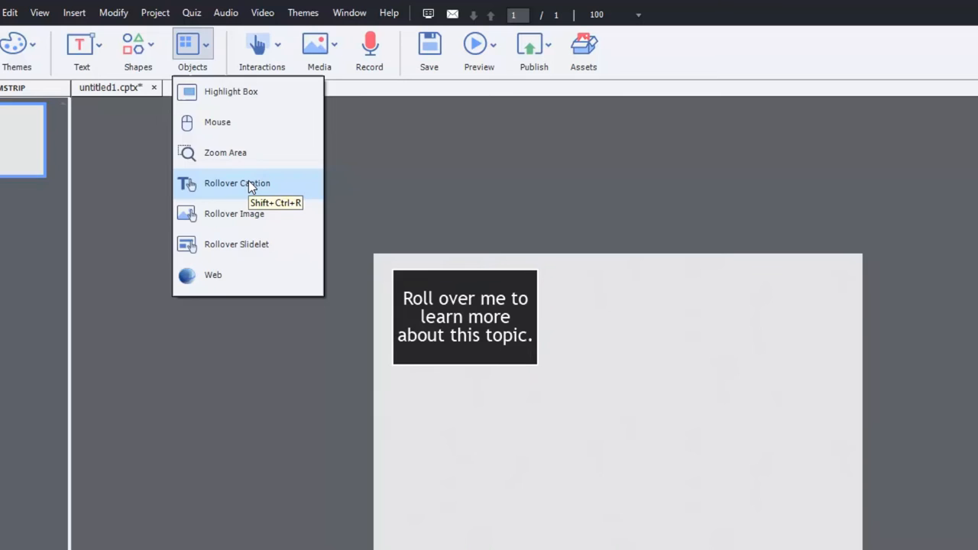
pyautogui.click(237, 183)
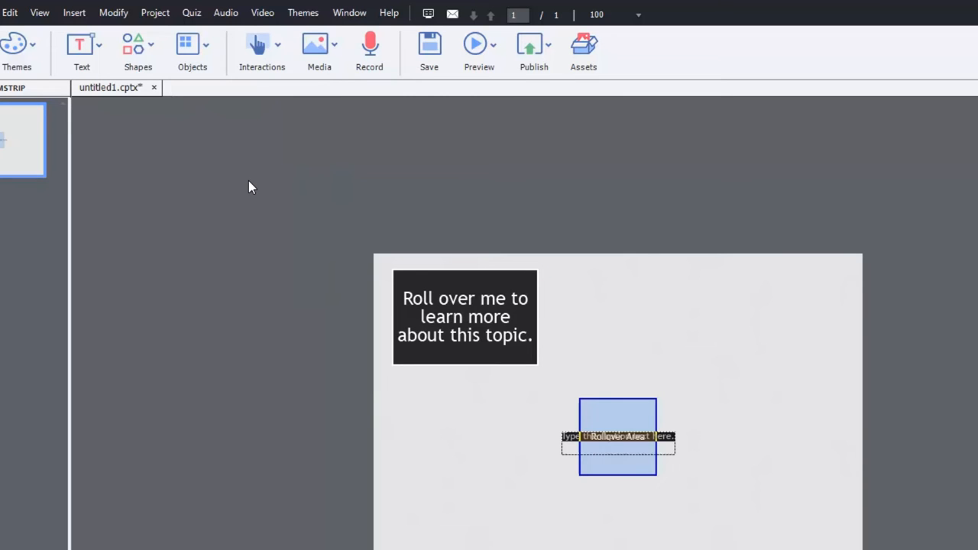
pyautogui.moveTo(632, 413)
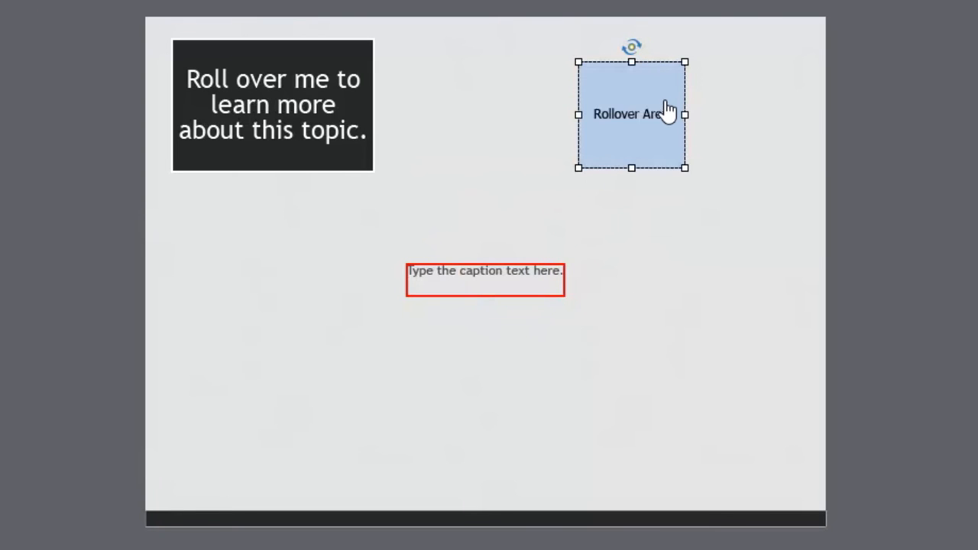
pyautogui.moveTo(637, 133)
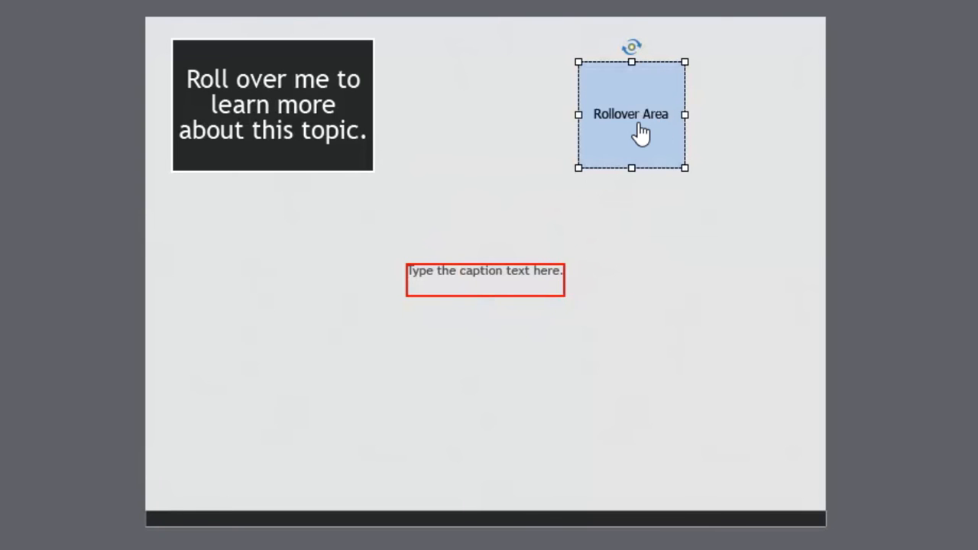
pyautogui.moveTo(651, 125)
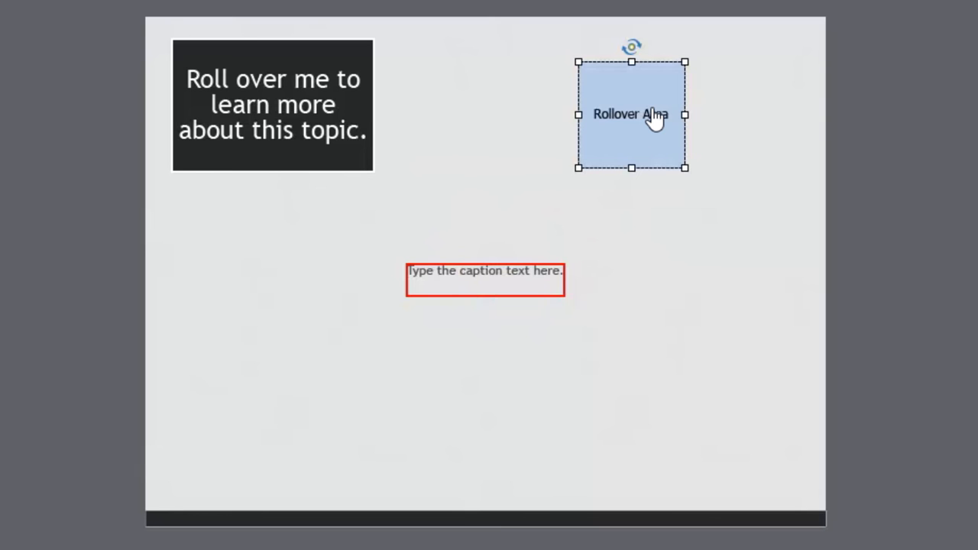
pyautogui.moveTo(658, 132)
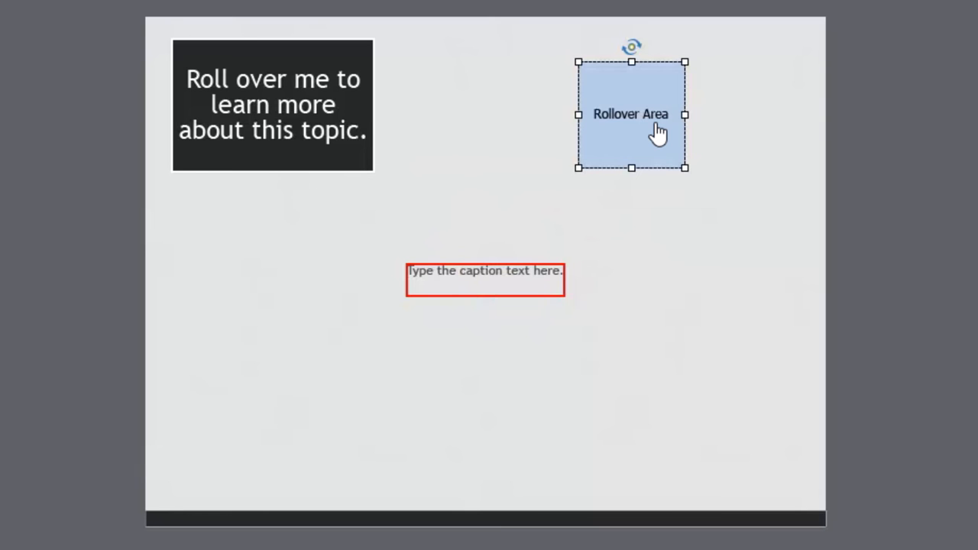
pyautogui.moveTo(634, 129)
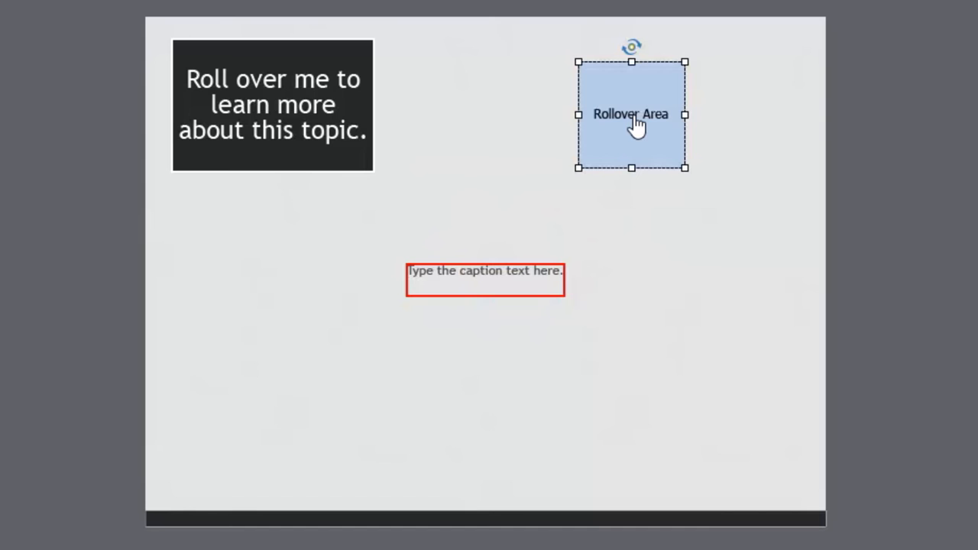
pyautogui.moveTo(632, 124)
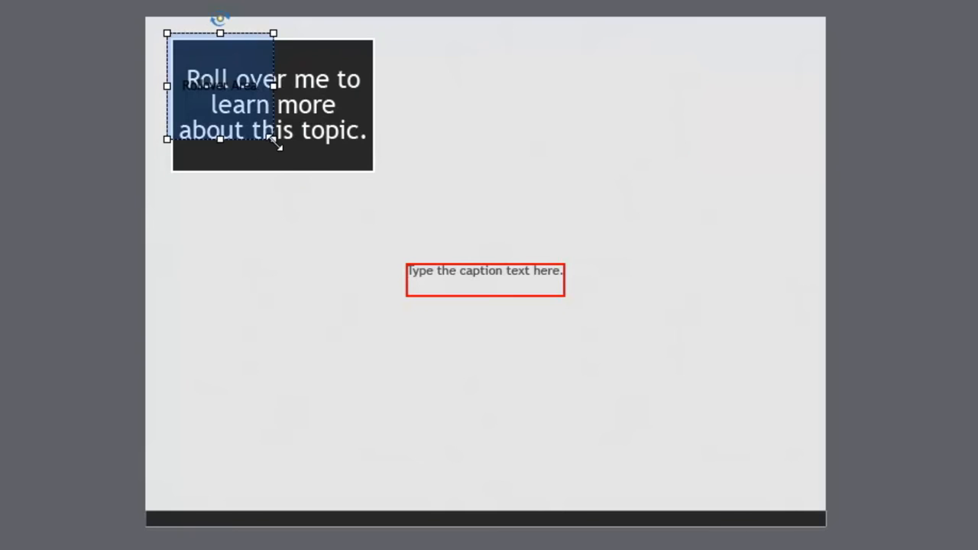
# Step: Stretch the rollover area over the shape at 0% opacity and caption it 'Additional information.'
pyautogui.moveTo(273, 139); pyautogui.dragTo(382, 174)
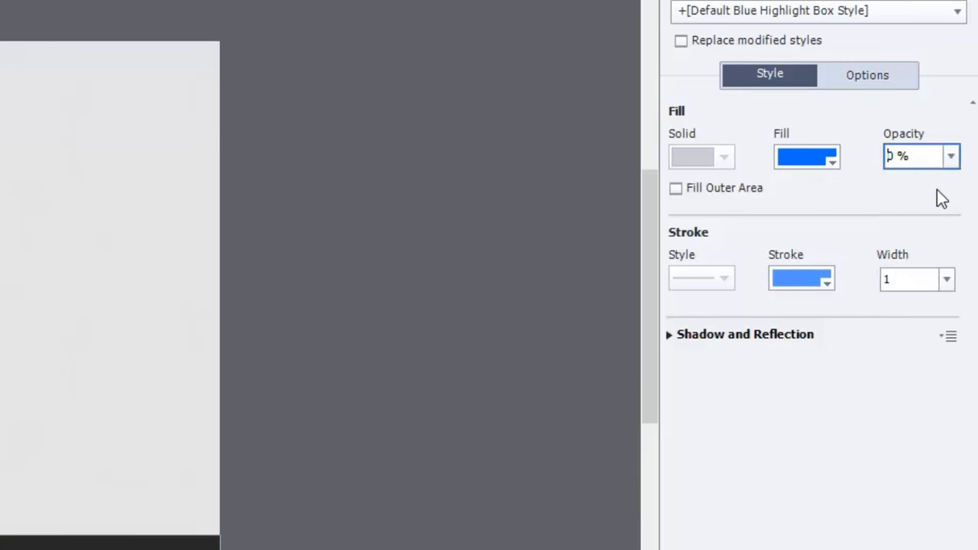
pyautogui.click(907, 278)
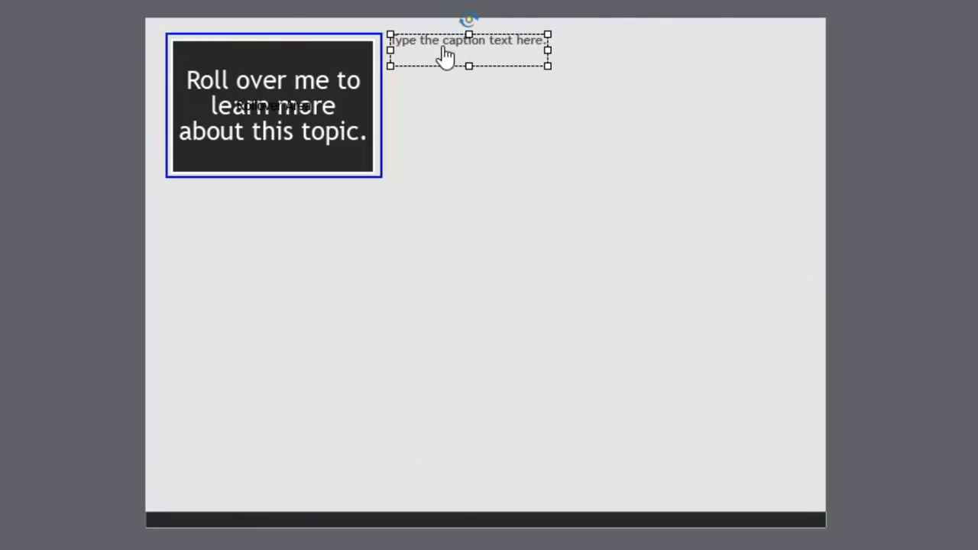
pyautogui.moveTo(547, 65); pyautogui.dragTo(641, 178)
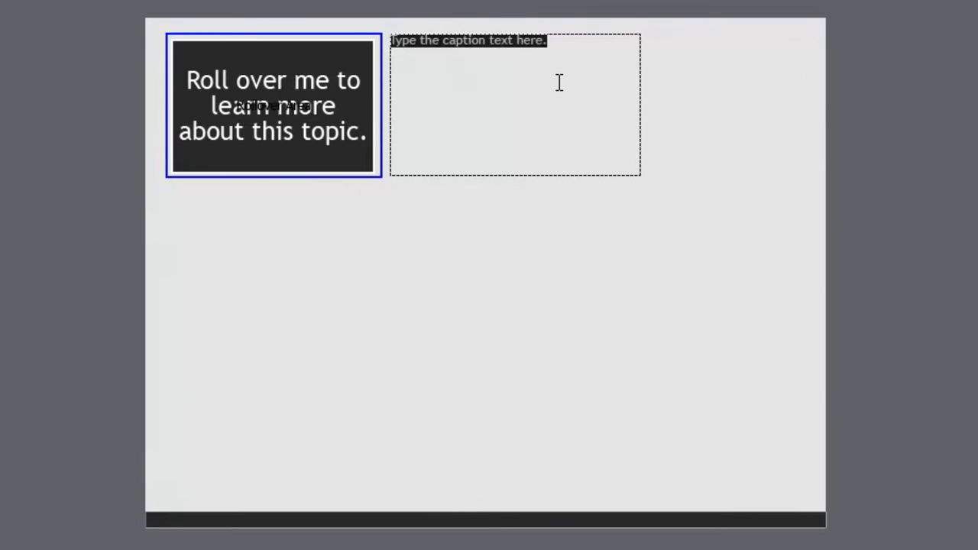
pyautogui.write('Additional i')
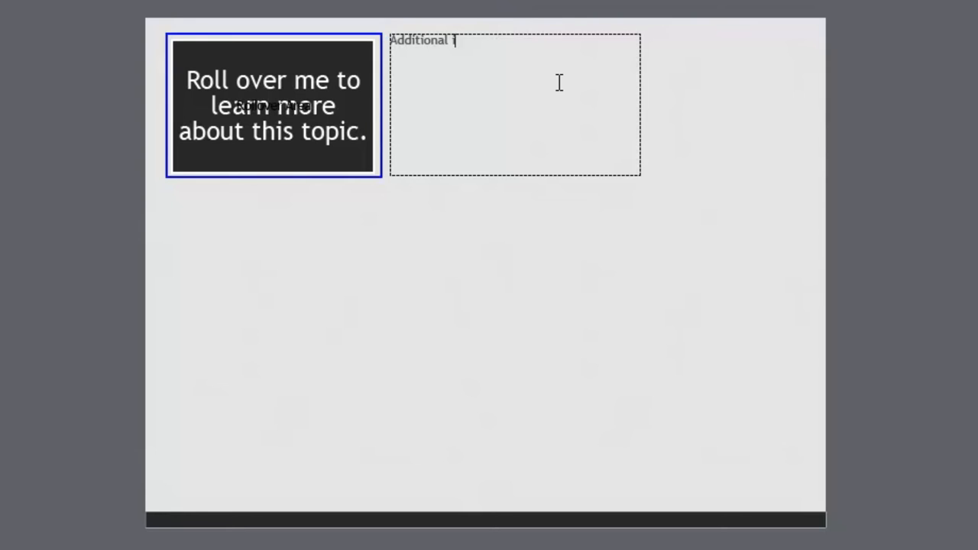
pyautogui.write('nformation.')
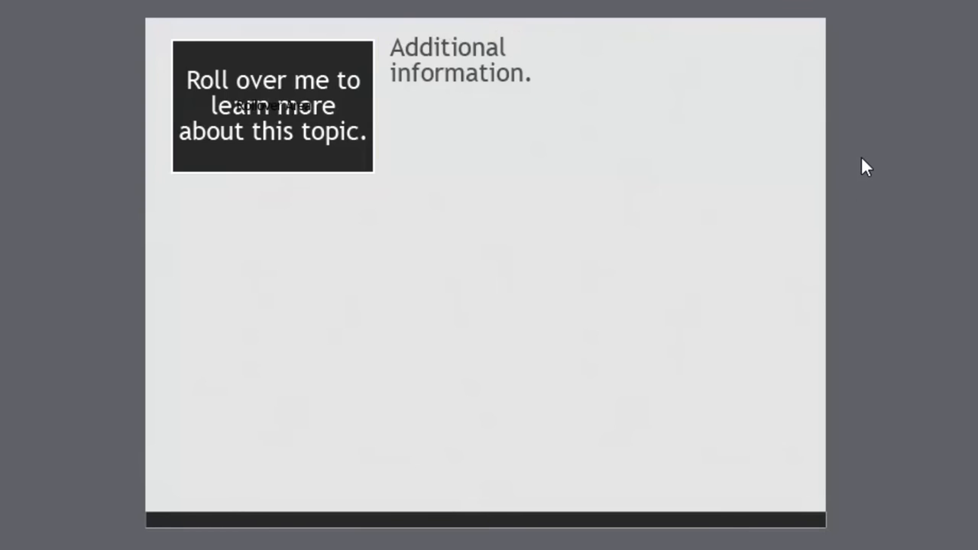
pyautogui.click(332, 61)
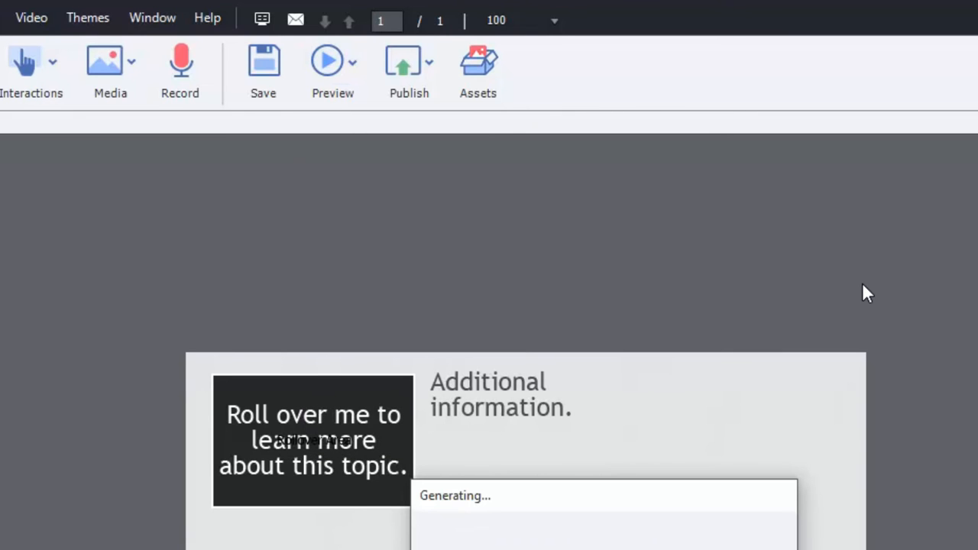
pyautogui.click(327, 60)
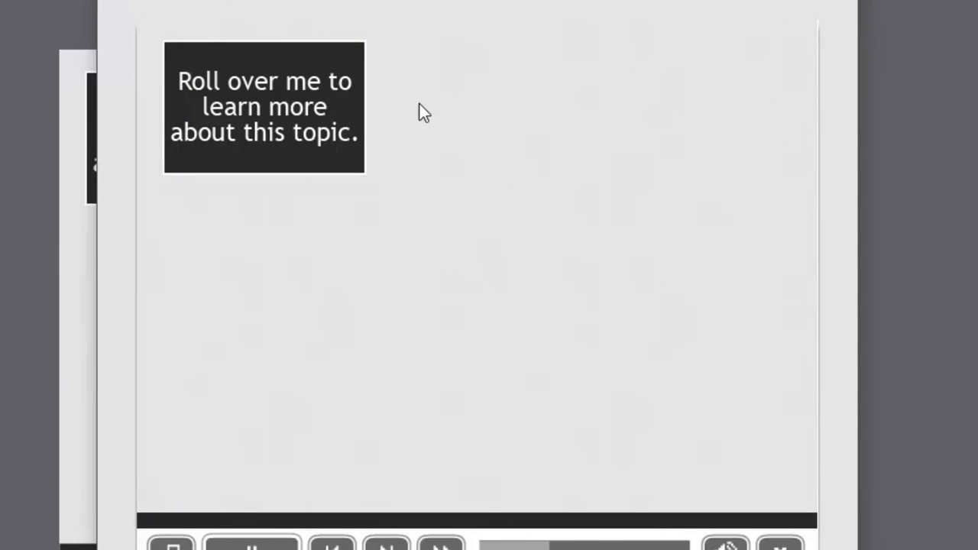
pyautogui.moveTo(297, 133)
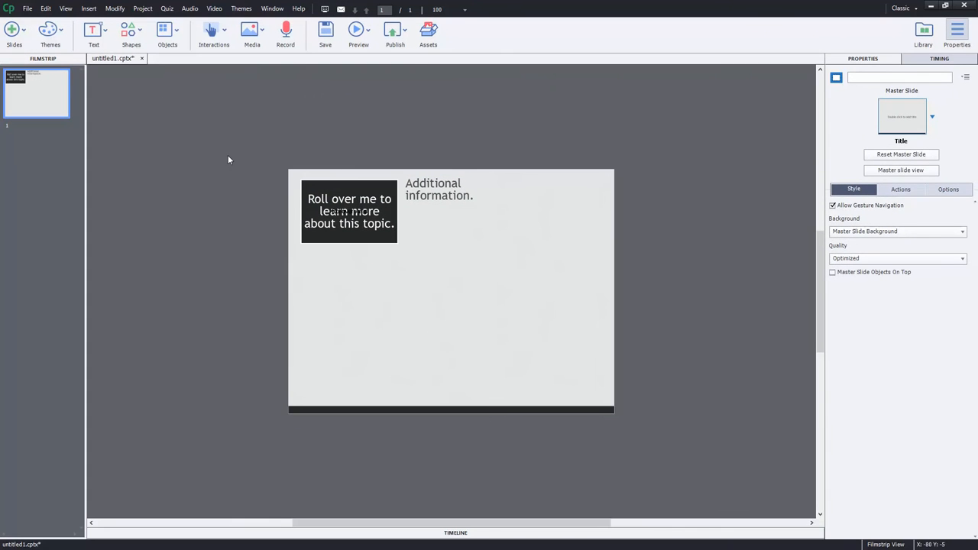
# Step: Delete the rollover caption, insert the family photo as a rollover image, and shrink it
pyautogui.rightClick(350, 222)
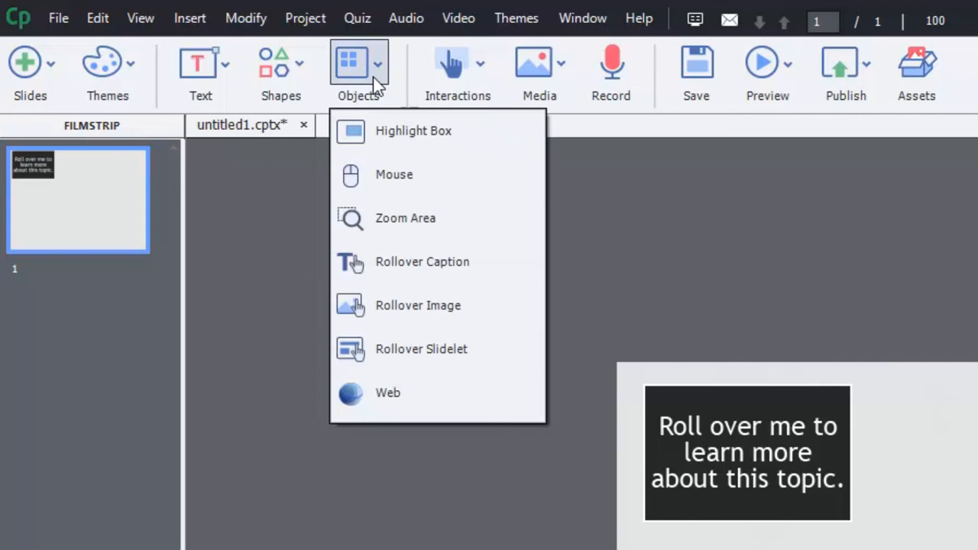
pyautogui.click(418, 306)
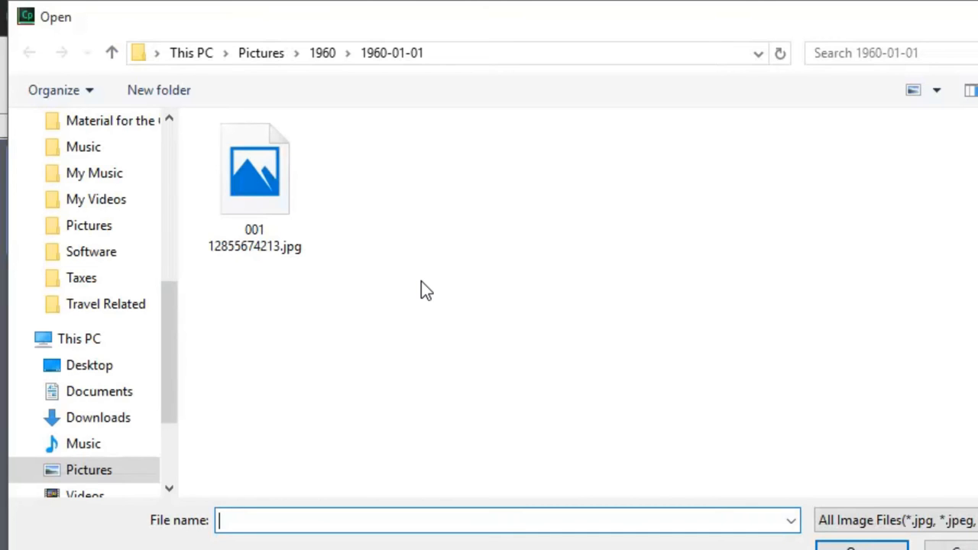
pyautogui.click(321, 53)
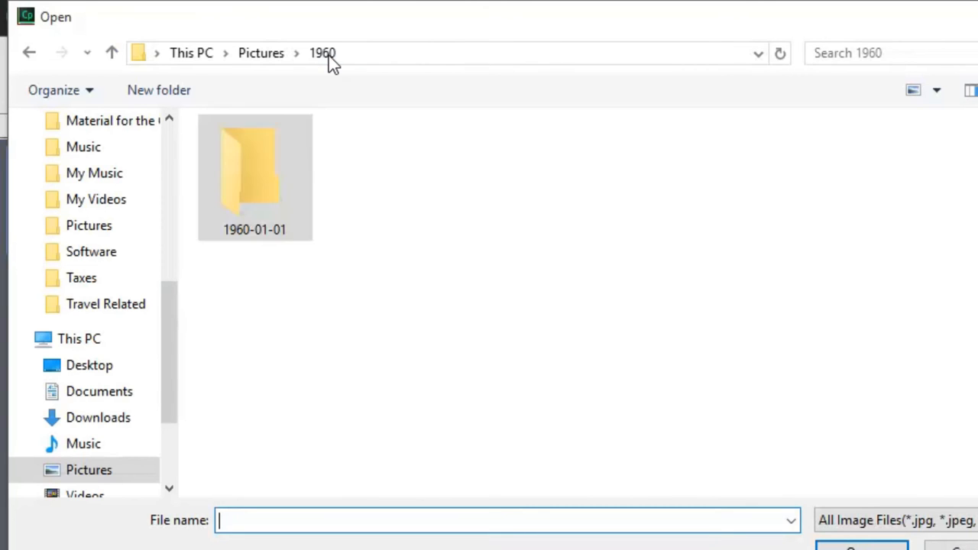
pyautogui.click(261, 53)
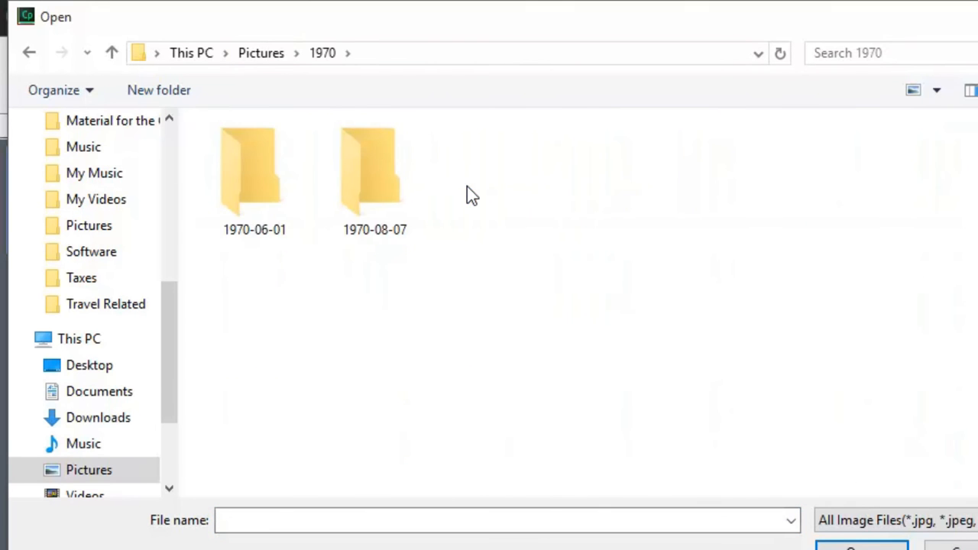
pyautogui.doubleClick(375, 168)
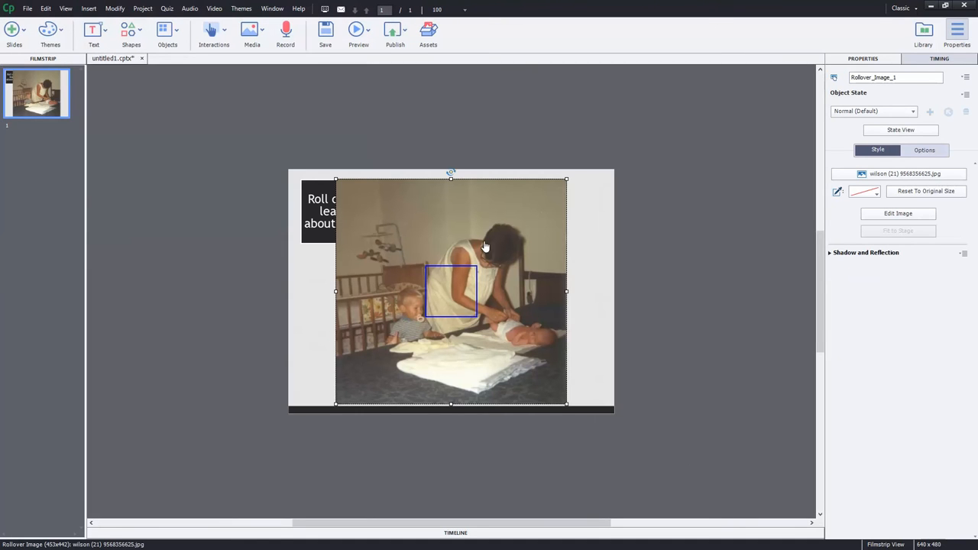
pyautogui.moveTo(475, 208)
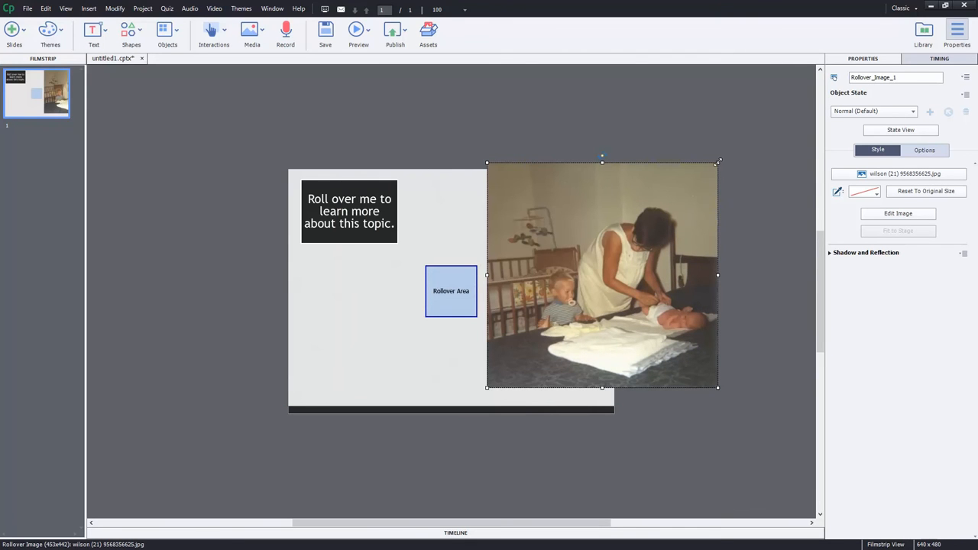
pyautogui.moveTo(717, 387); pyautogui.dragTo(568, 387)
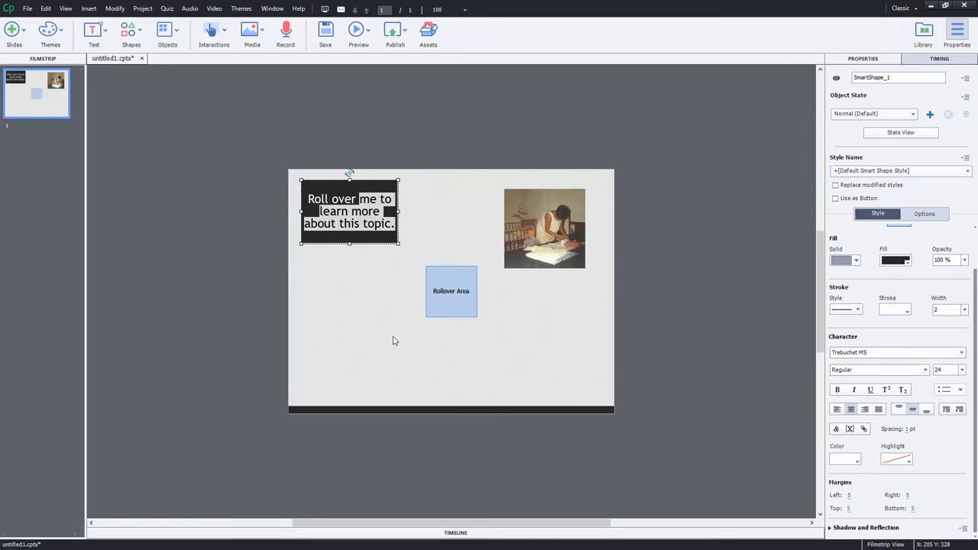
# Step: Retype the shape text as 'Roll over here to see a picture of me as a child.'
pyautogui.write('Roll over here t')
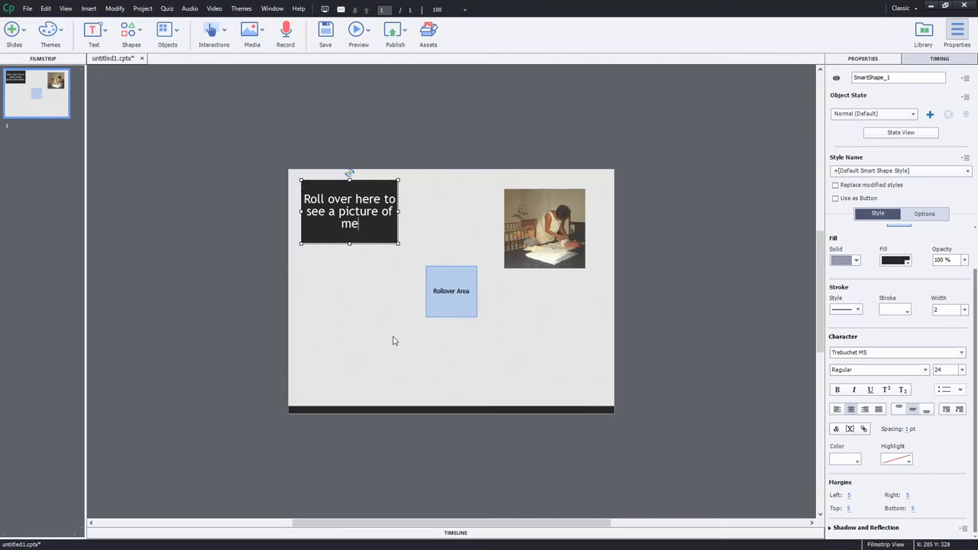
pyautogui.write('as a child')
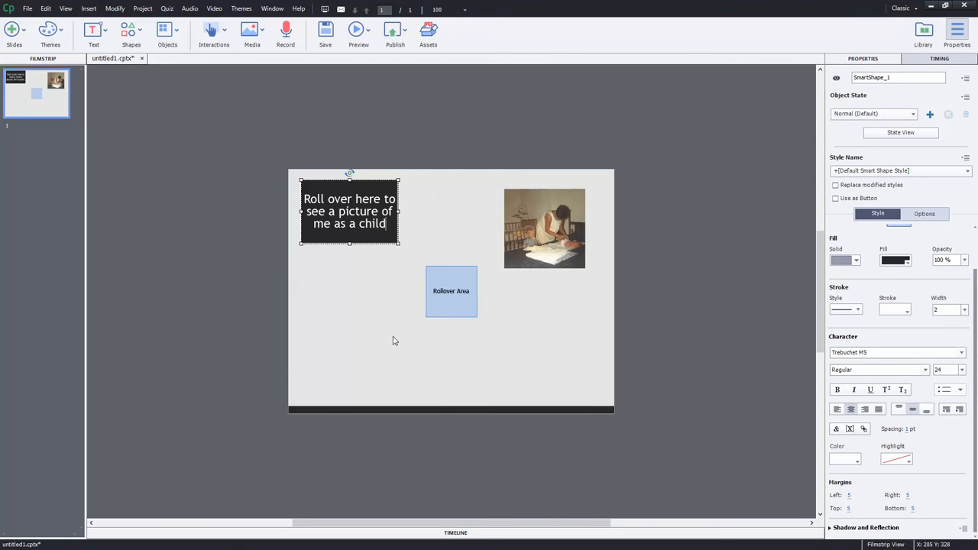
pyautogui.write('.')
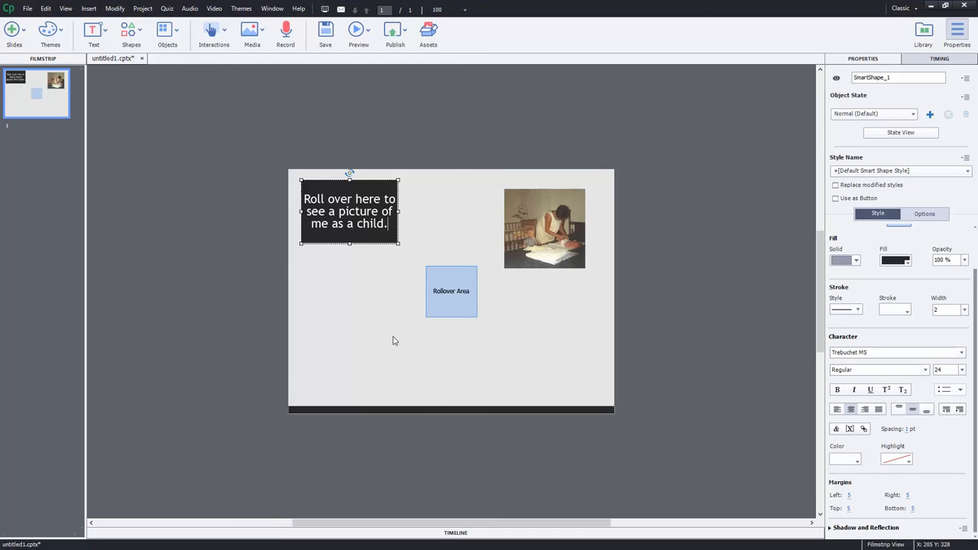
pyautogui.click(450, 291)
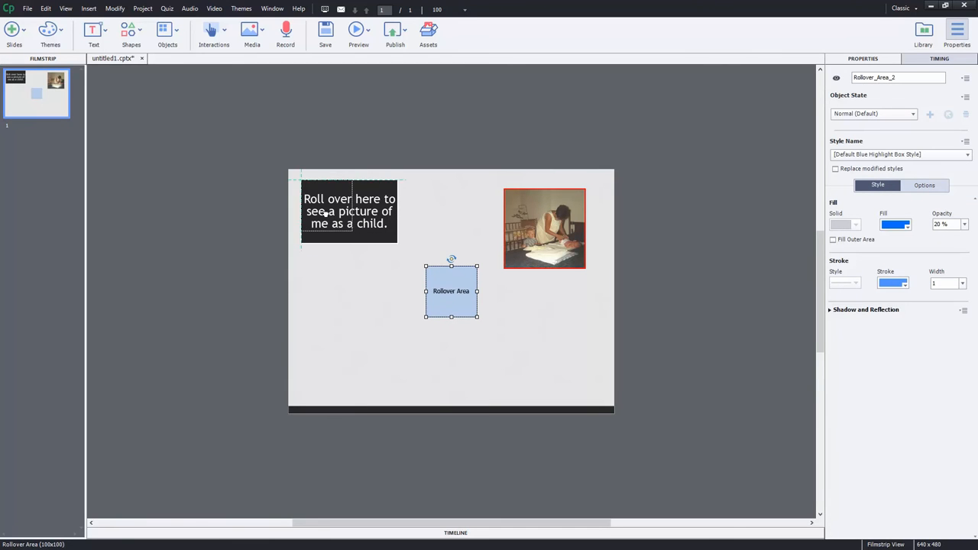
# Step: Set the photo's rollover area opacity to 0 and launch a slide preview
pyautogui.click(349, 210)
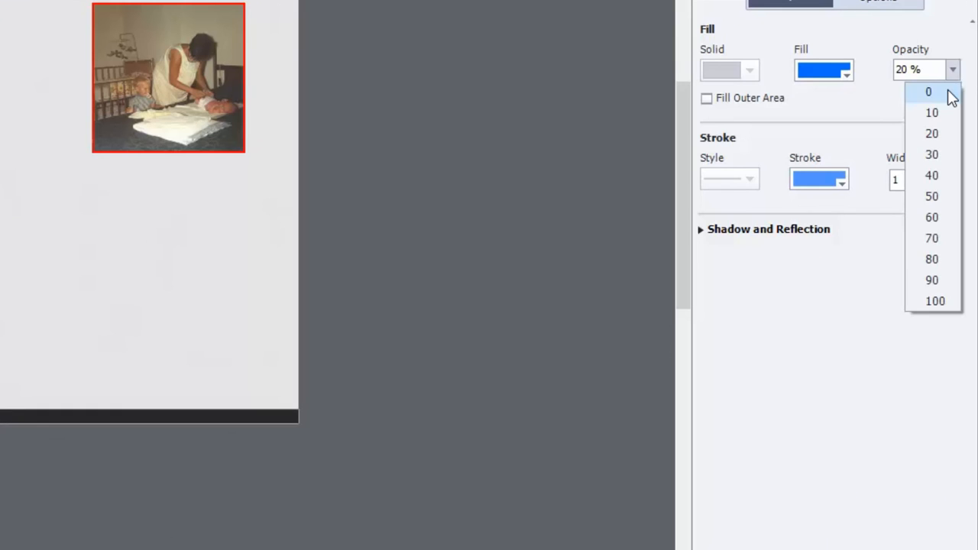
pyautogui.click(927, 94)
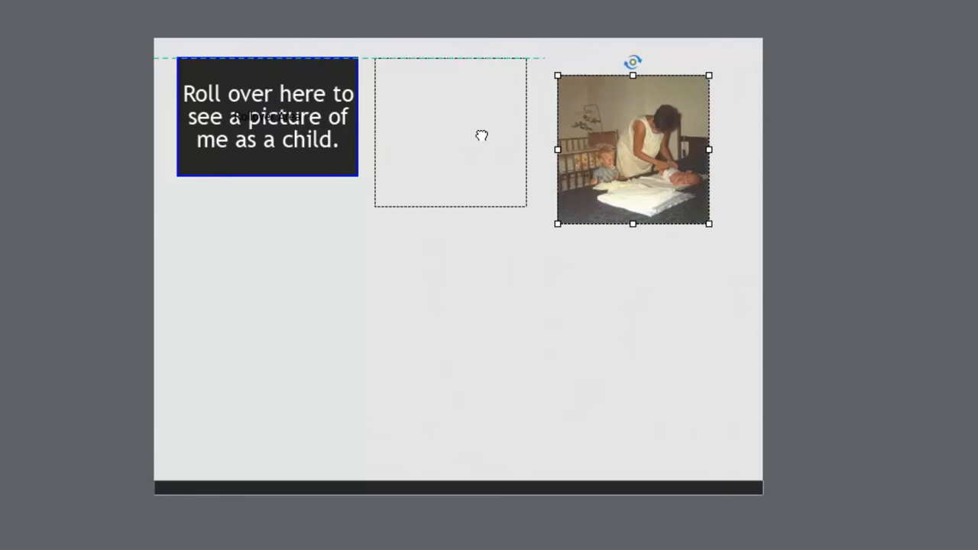
pyautogui.click(413, 55)
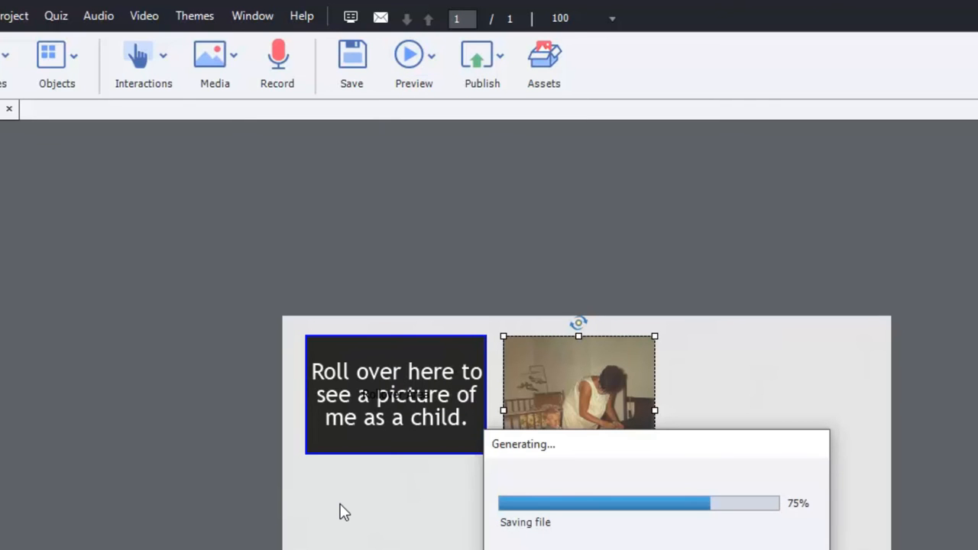
# Step: Hover the shape in the preview to check the photo, pause playback, and close the preview
pyautogui.click(413, 53)
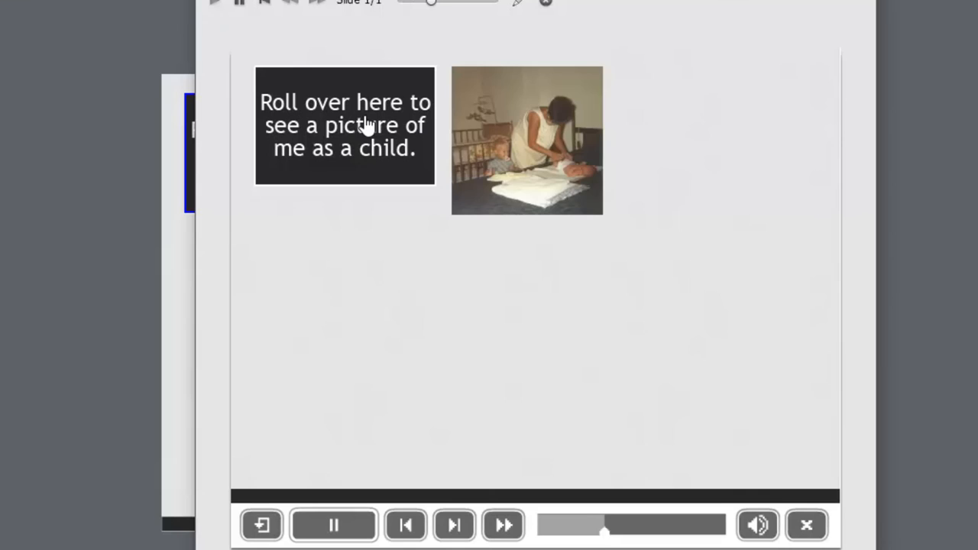
pyautogui.click(332, 526)
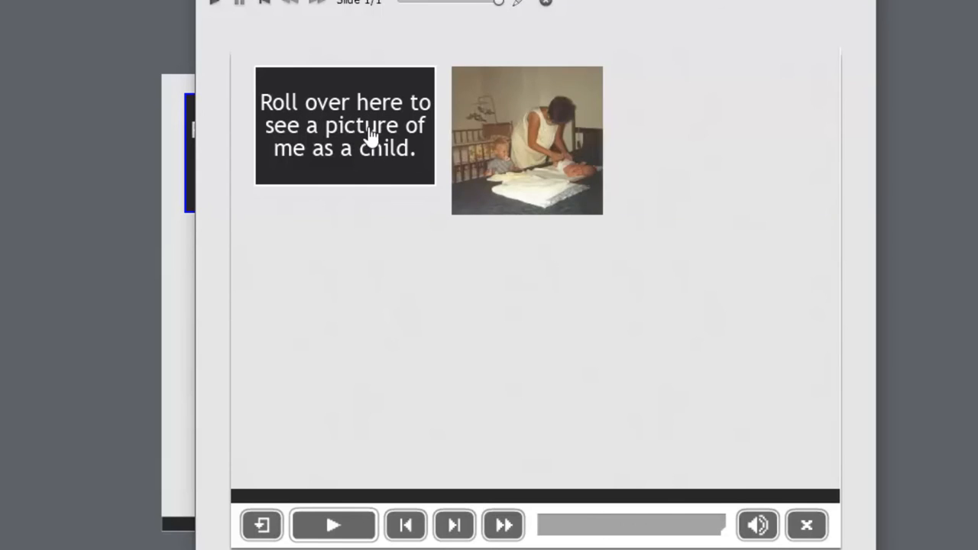
pyautogui.moveTo(392, 392)
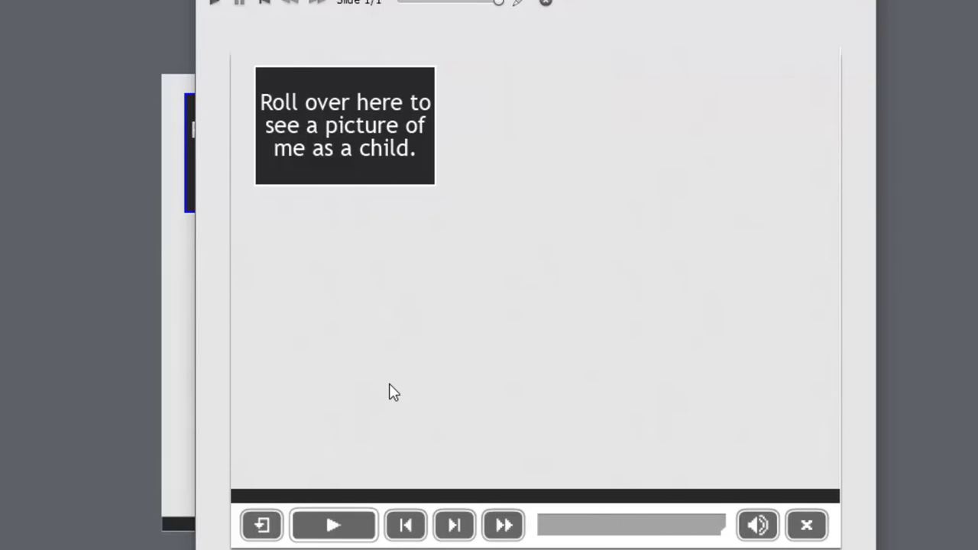
pyautogui.moveTo(378, 170)
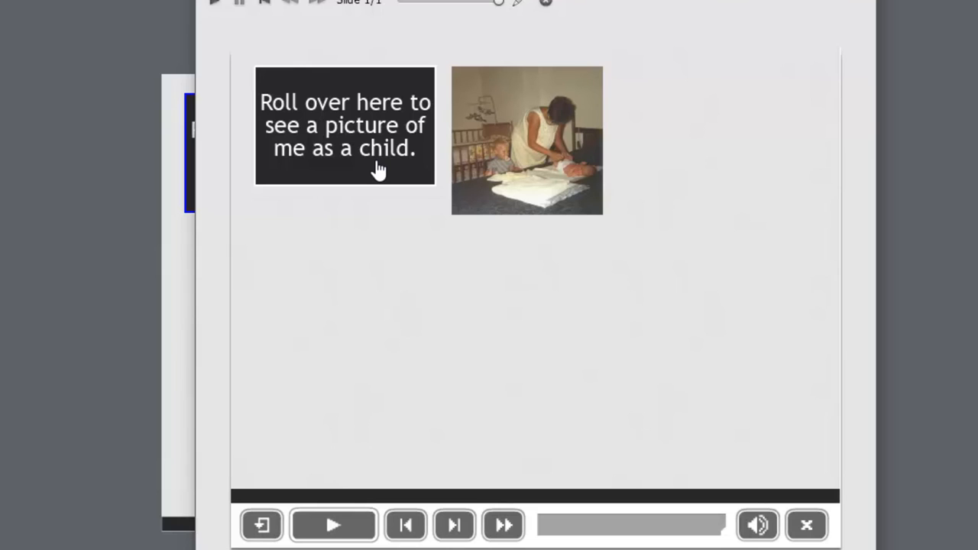
pyautogui.moveTo(345, 156)
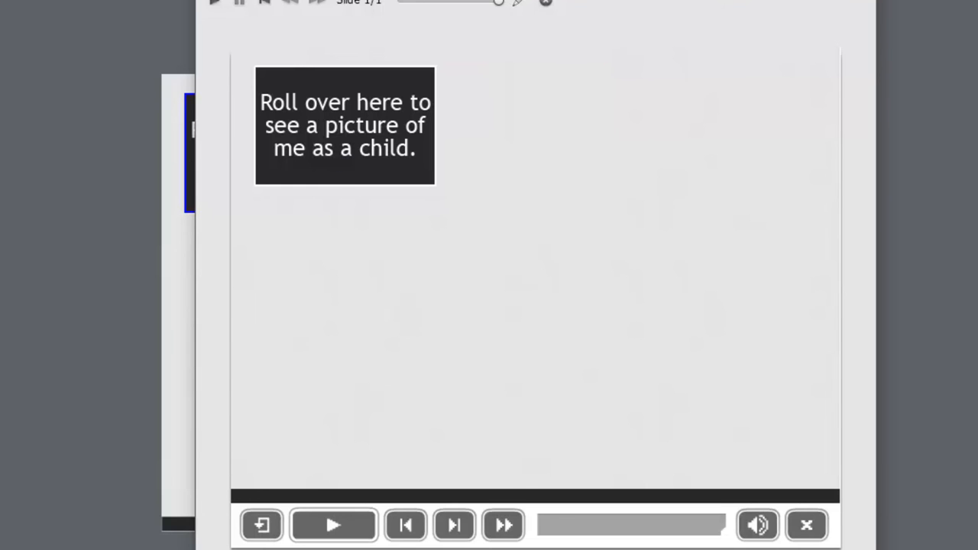
pyautogui.click(806, 526)
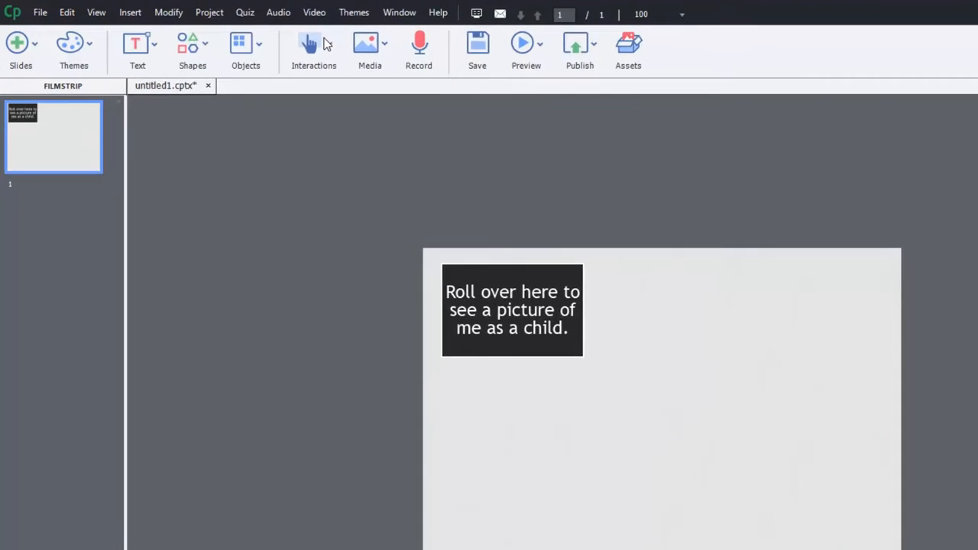
# Step: Insert a rollover slidelet and size its area to the right of the shape
pyautogui.click(245, 43)
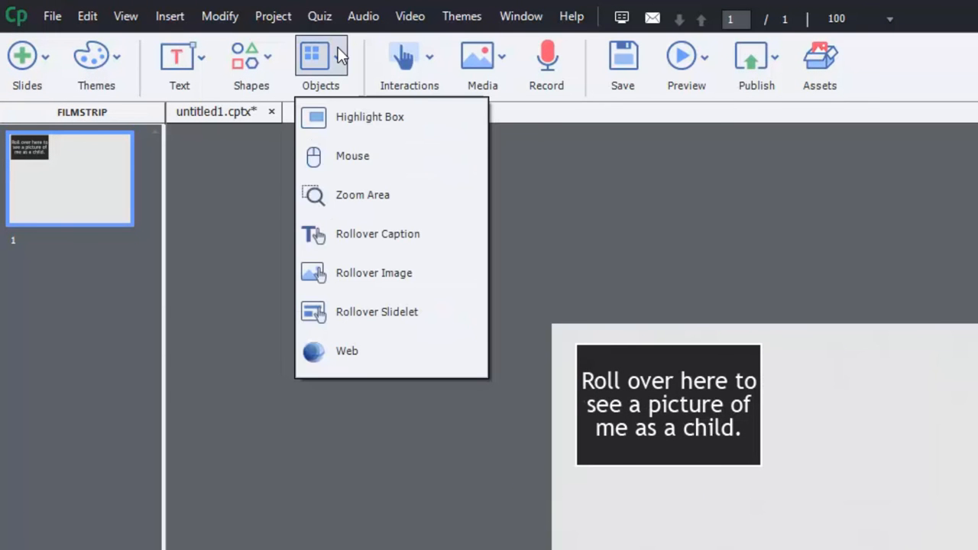
pyautogui.moveTo(399, 311)
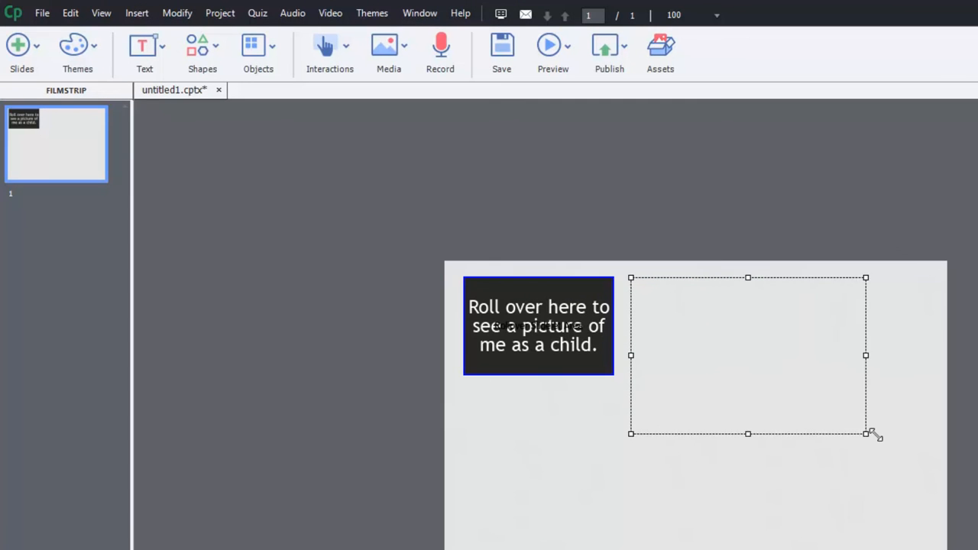
pyautogui.moveTo(865, 433); pyautogui.dragTo(921, 441)
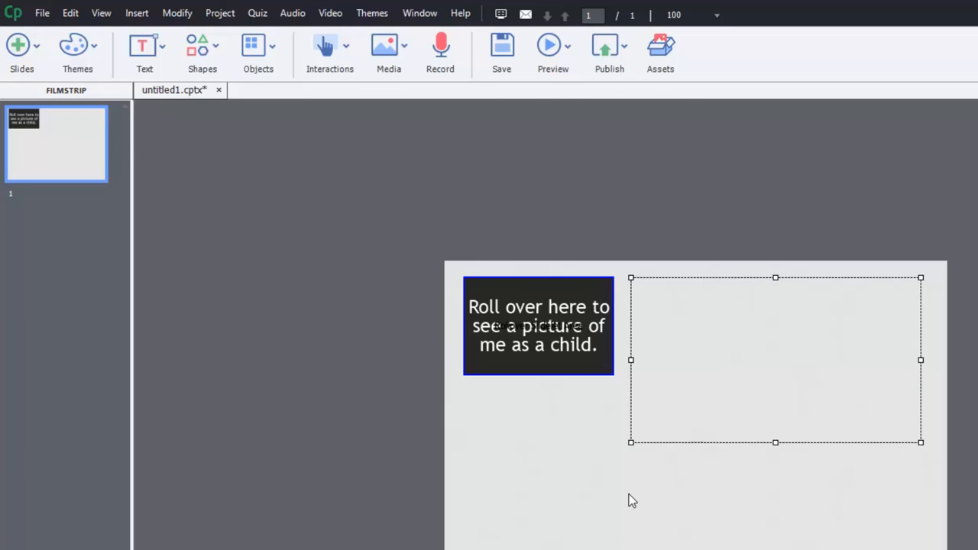
pyautogui.moveTo(323, 154)
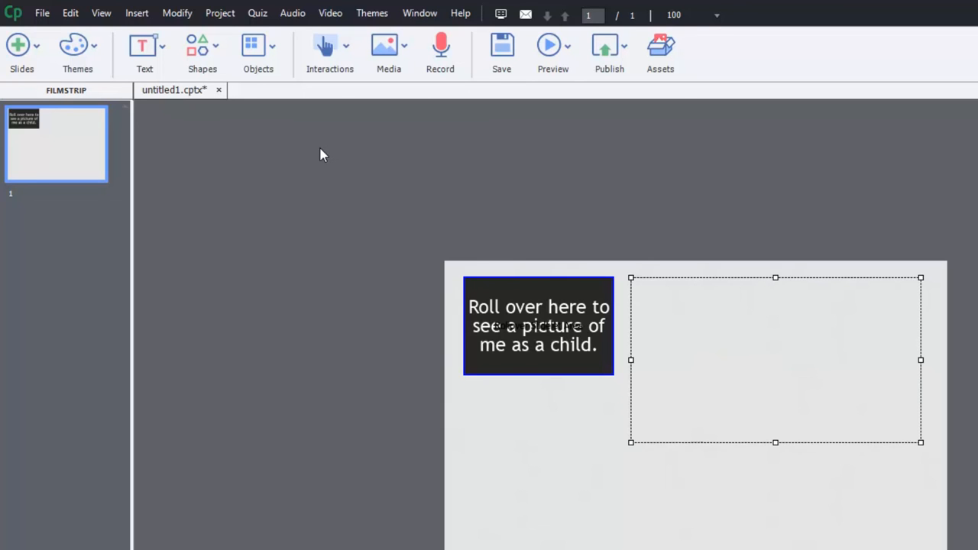
pyautogui.click(258, 46)
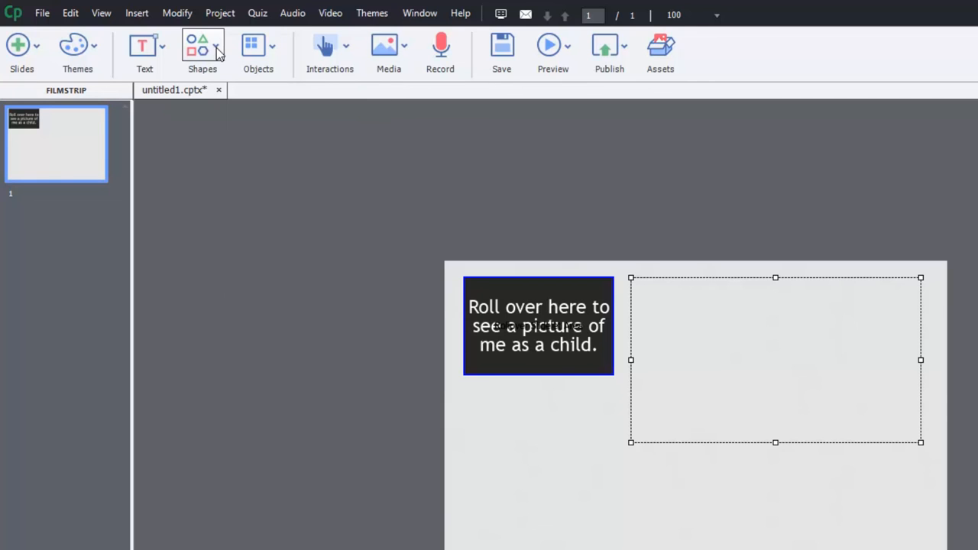
pyautogui.moveTo(223, 51)
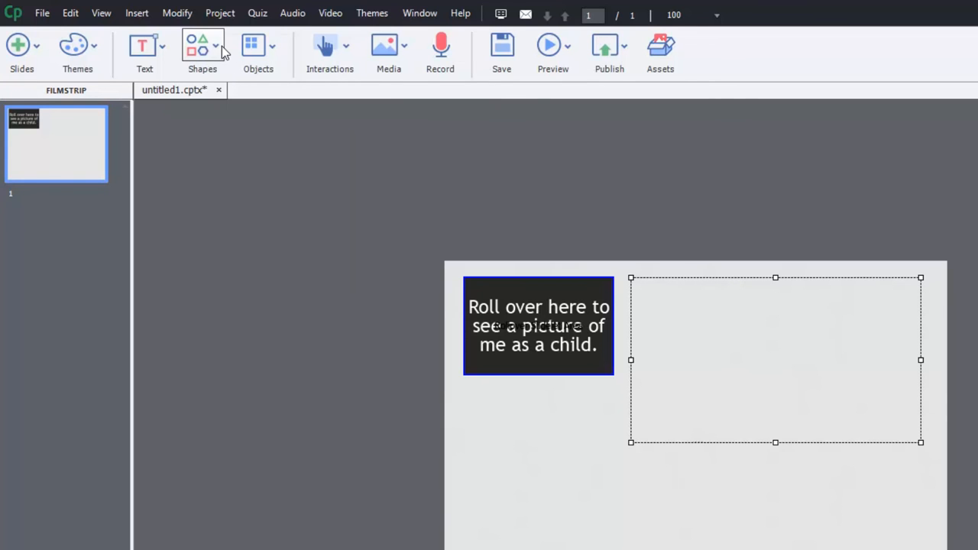
# Step: Draw a black triangle in the slidelet's upper left, then reselect the slidelet
pyautogui.click(201, 47)
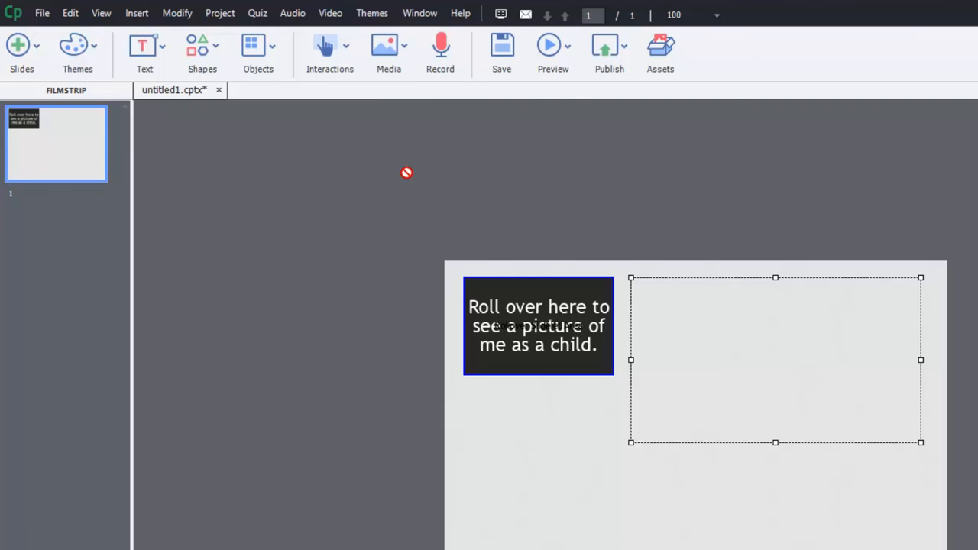
pyautogui.moveTo(513, 244)
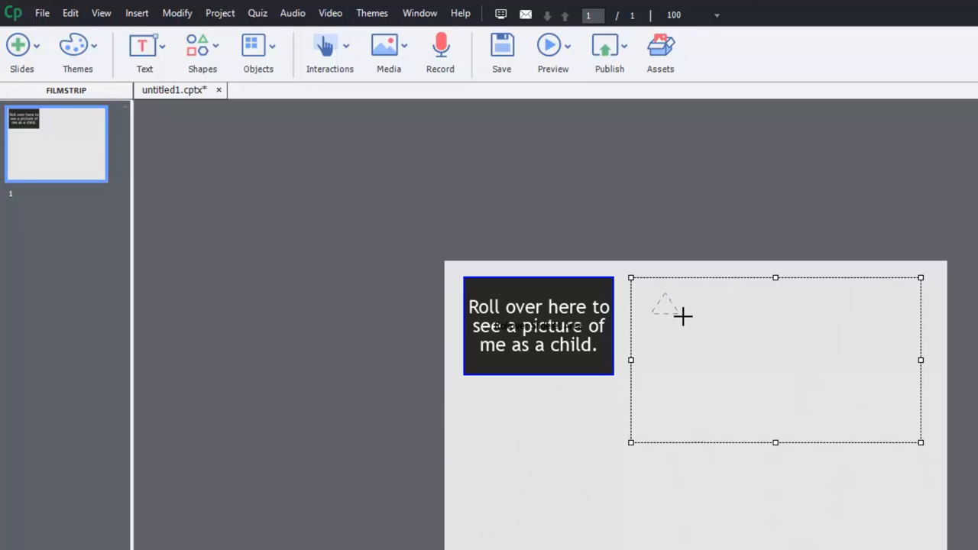
pyautogui.moveTo(651, 293); pyautogui.dragTo(739, 369)
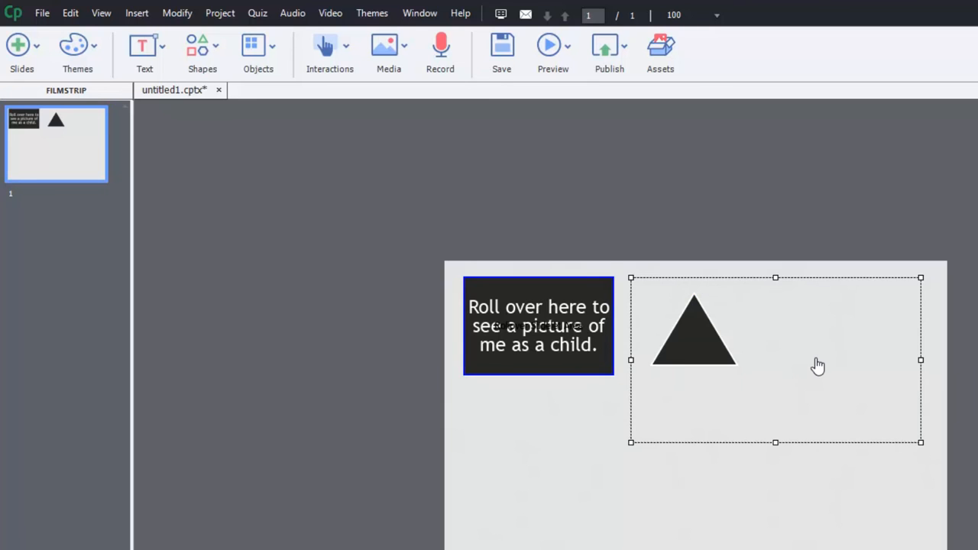
pyautogui.click(142, 48)
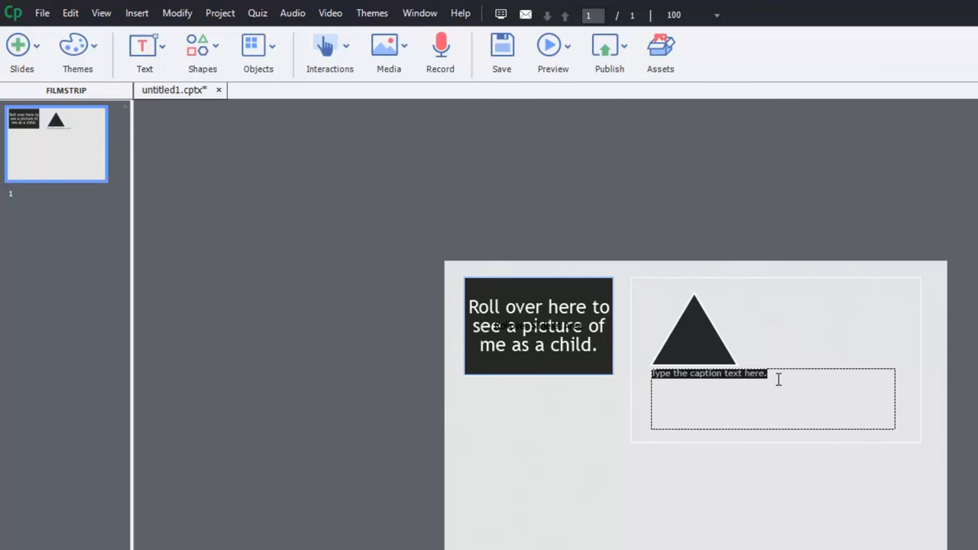
# Step: Type 'Here is an example of a triangle.' into the caption below the triangle
pyautogui.write('Here is an example of a')
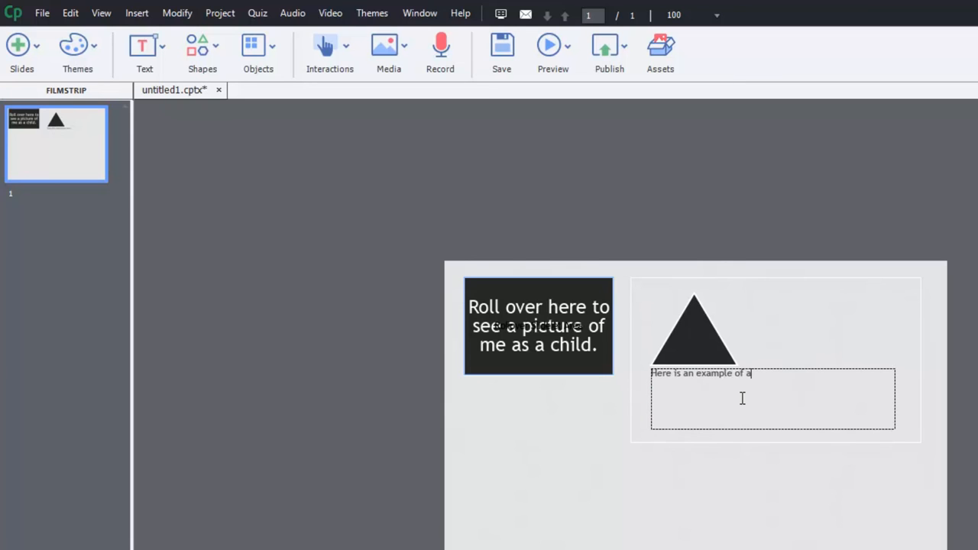
pyautogui.write('tria')
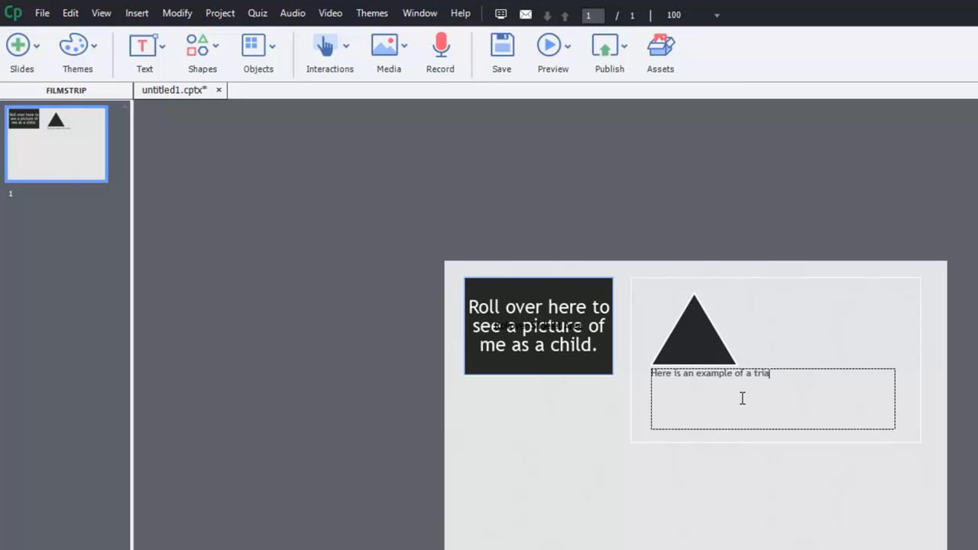
pyautogui.write('ngle.')
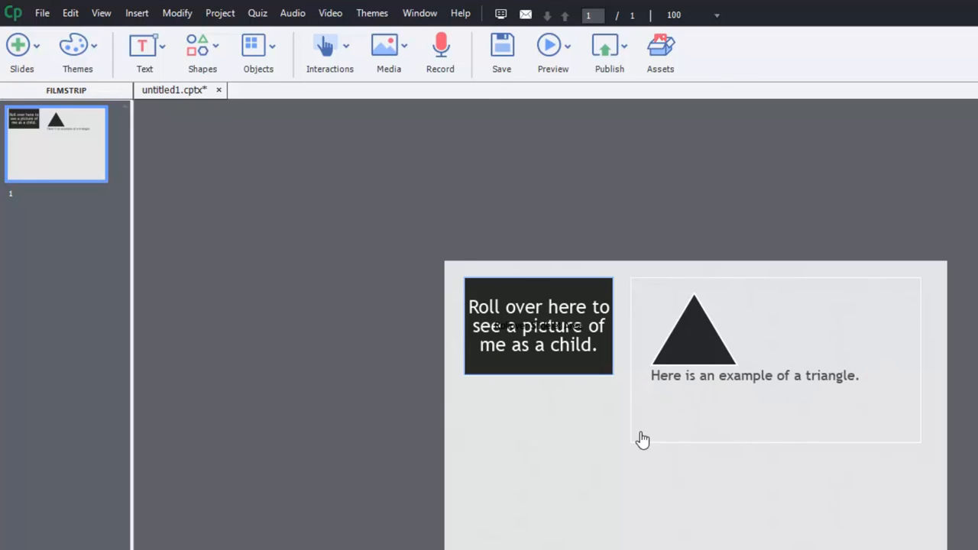
pyautogui.moveTo(328, 44)
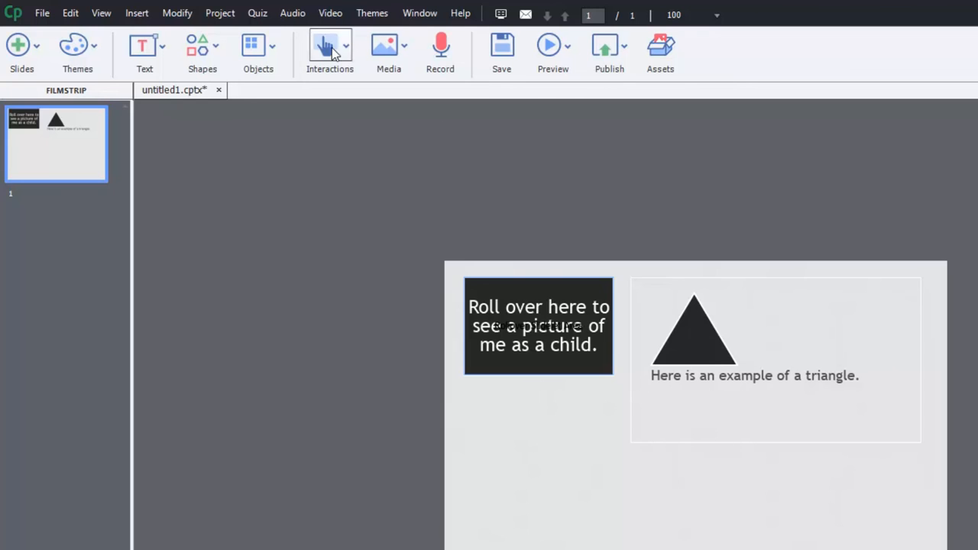
pyautogui.moveTo(238, 58)
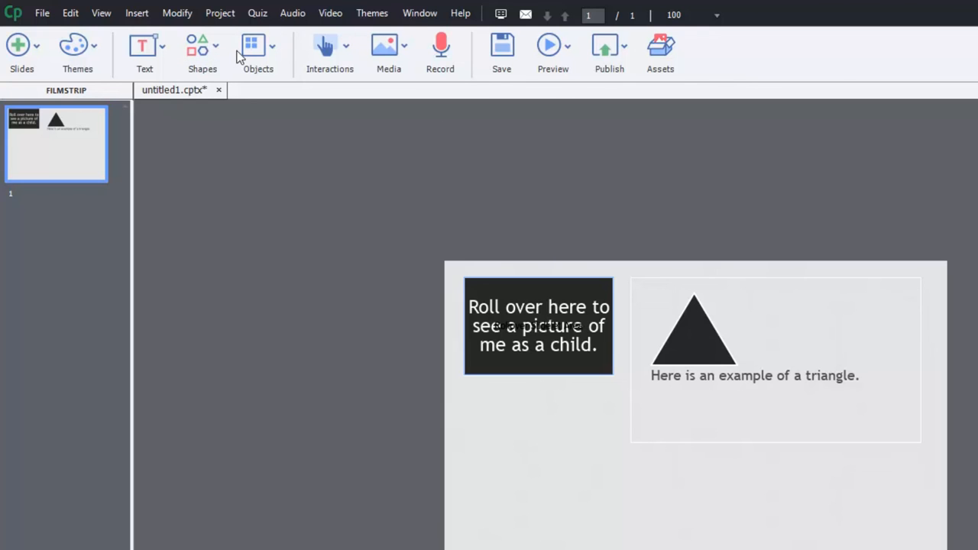
# Step: Insert the second childhood photo file into the slidelet as an image
pyautogui.click(254, 45)
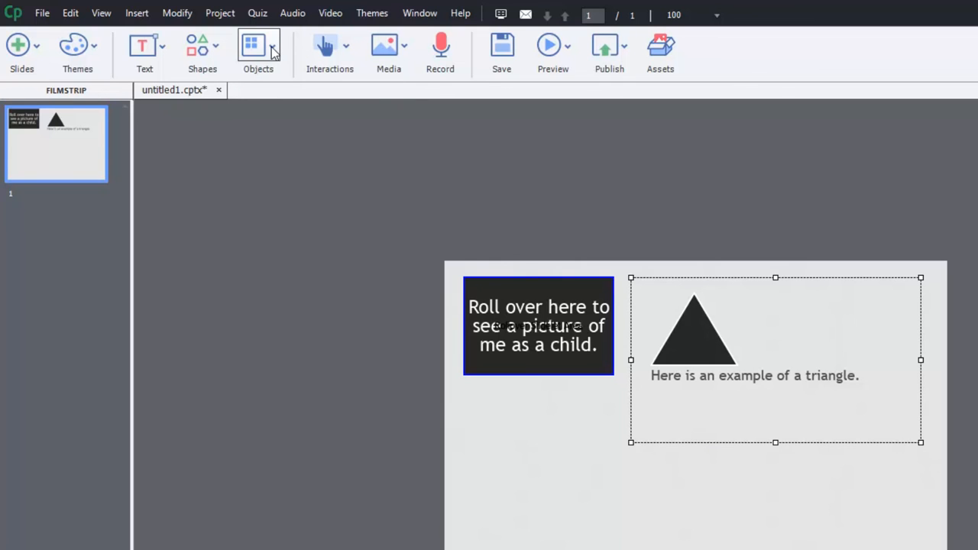
pyautogui.click(388, 46)
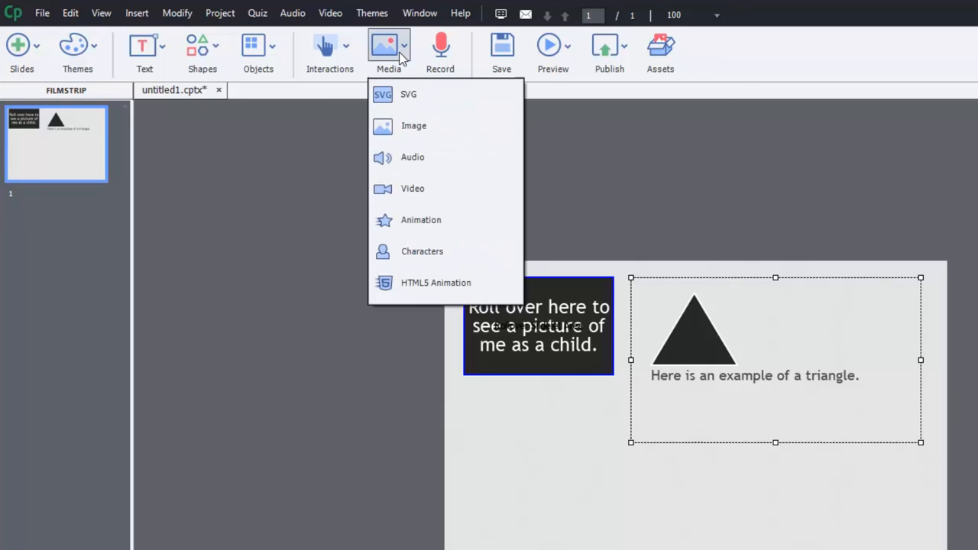
pyautogui.click(413, 125)
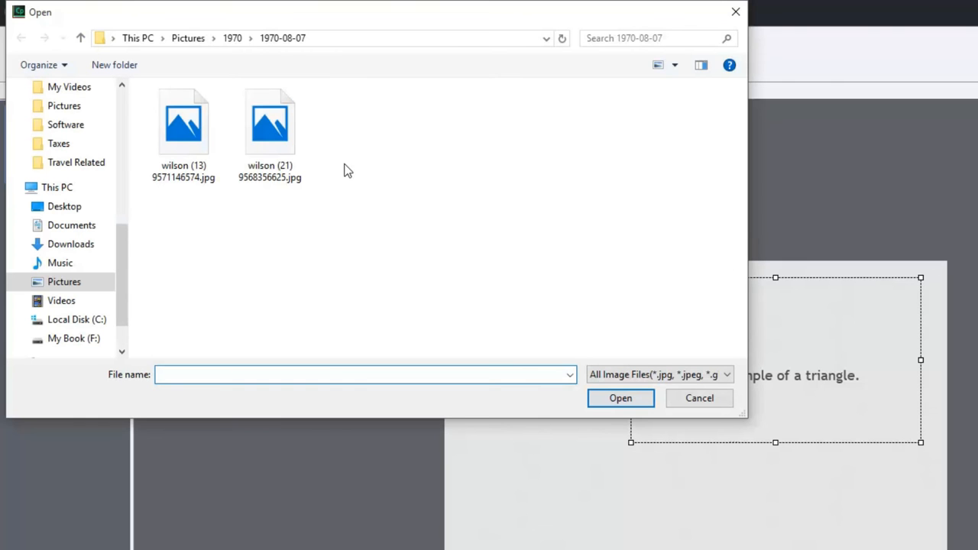
pyautogui.moveTo(90, 306)
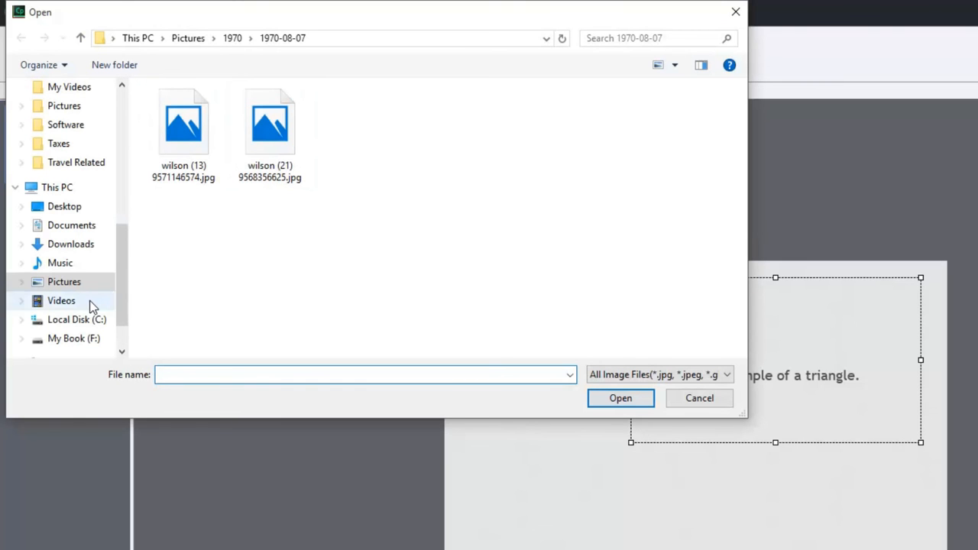
pyautogui.click(270, 122)
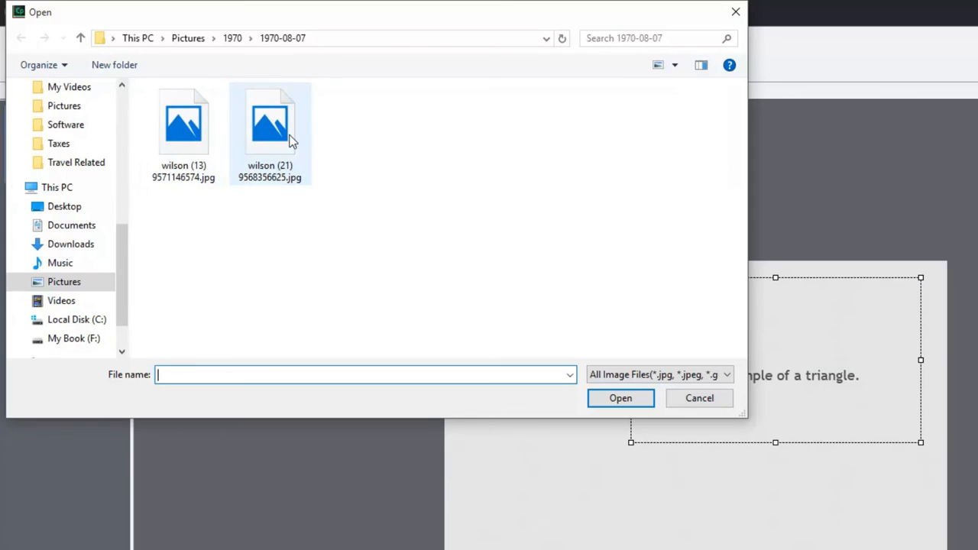
pyautogui.doubleClick(270, 120)
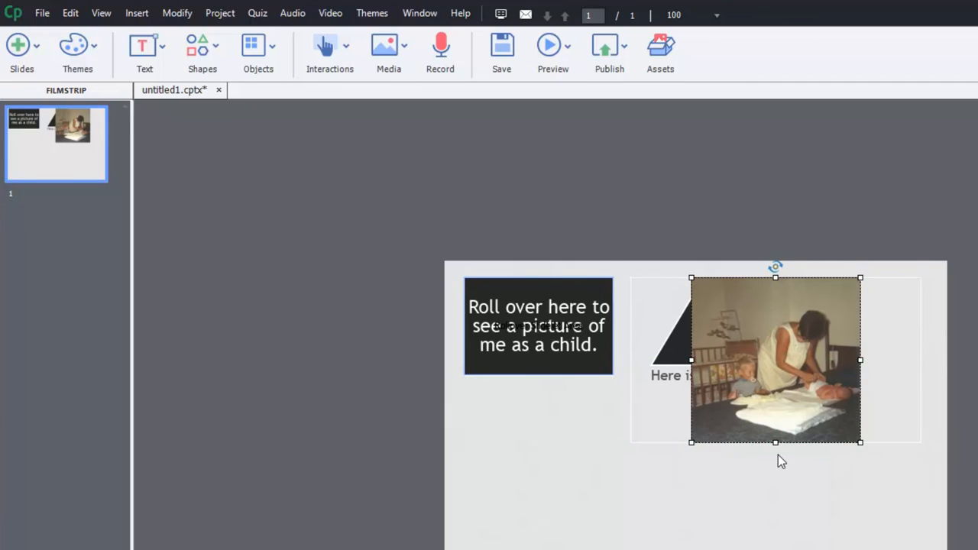
pyautogui.moveTo(727, 326)
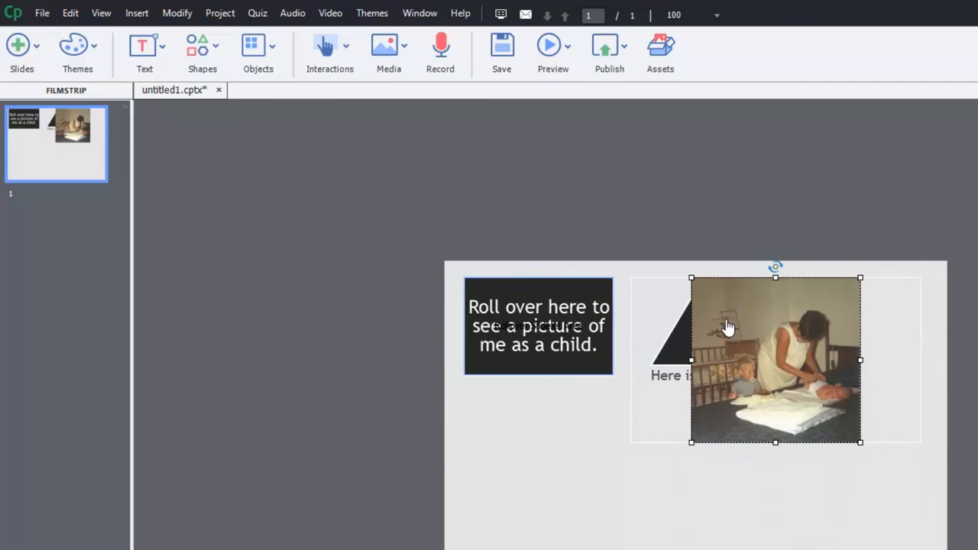
# Step: Resize the photo smaller and move it beneath the triangle caption
pyautogui.moveTo(775, 359); pyautogui.dragTo(800, 383)
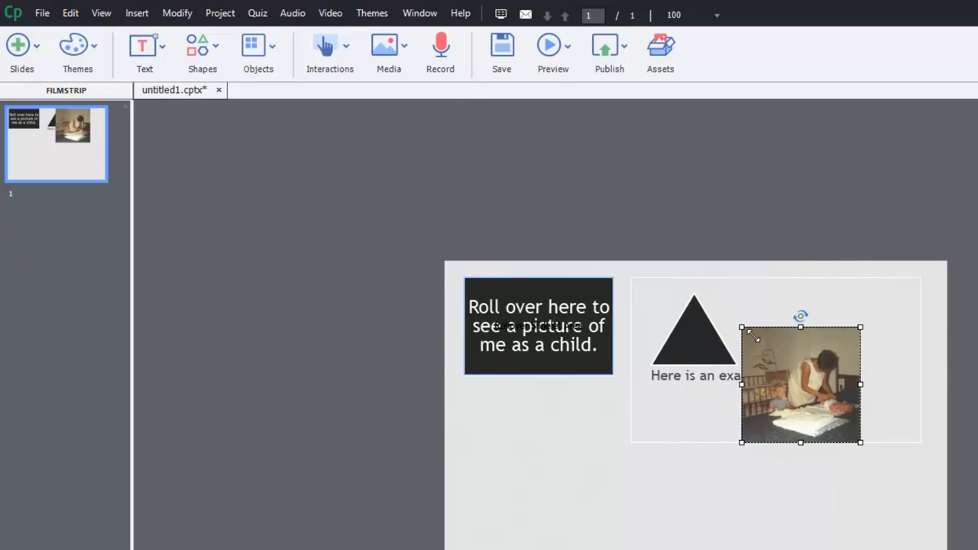
pyautogui.moveTo(799, 383); pyautogui.dragTo(824, 411)
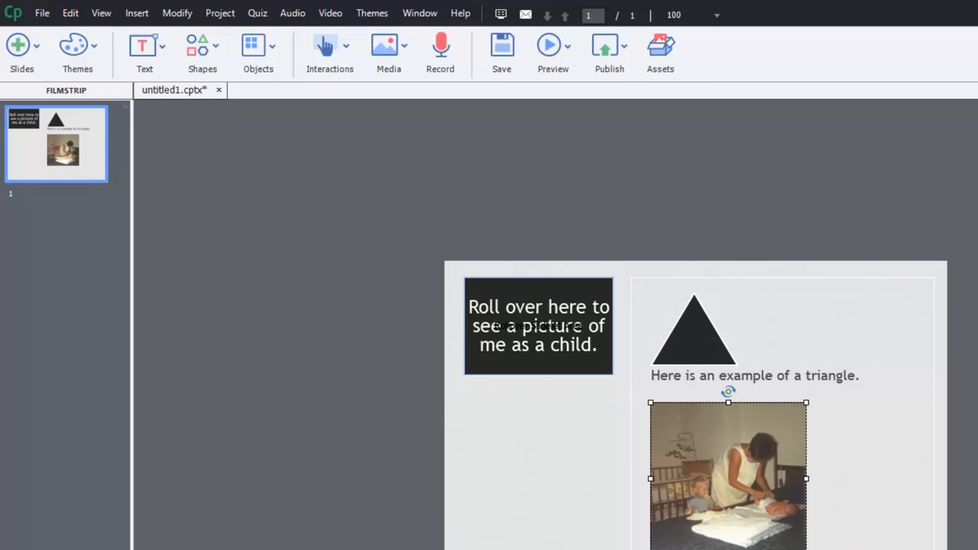
pyautogui.moveTo(970, 497)
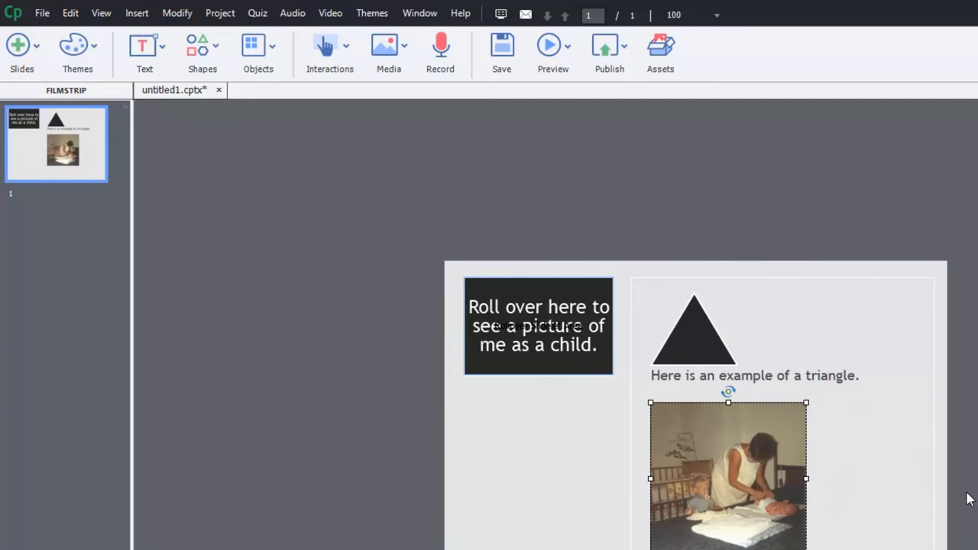
pyautogui.moveTo(769, 378)
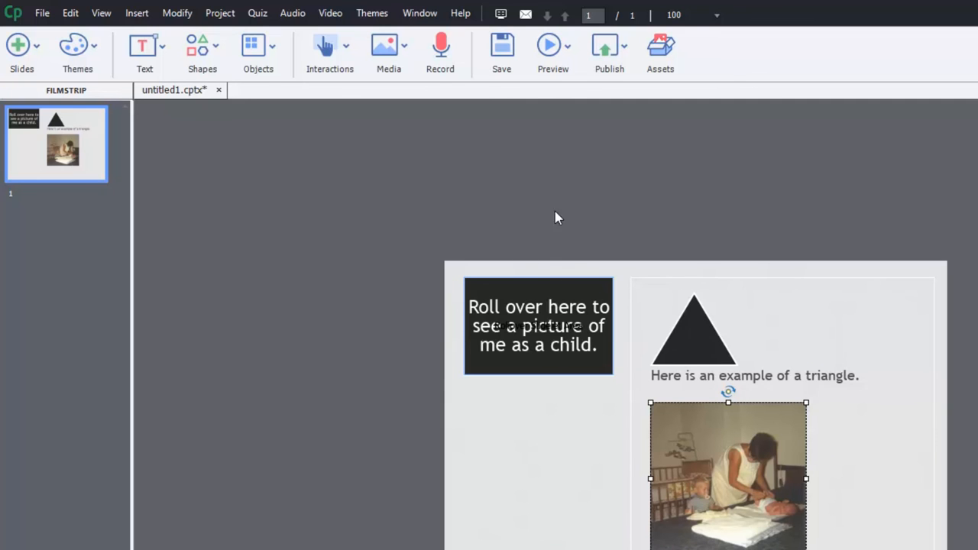
pyautogui.click(553, 44)
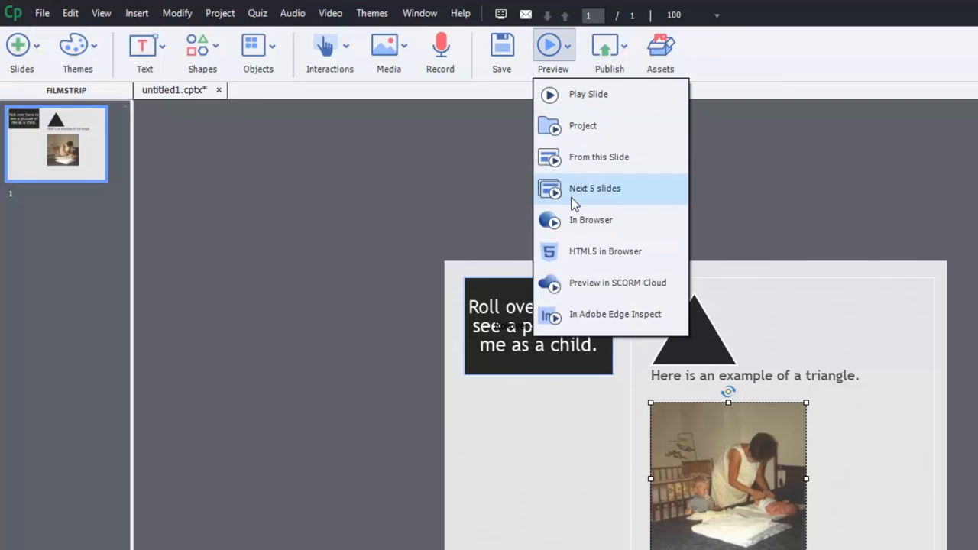
pyautogui.click(594, 188)
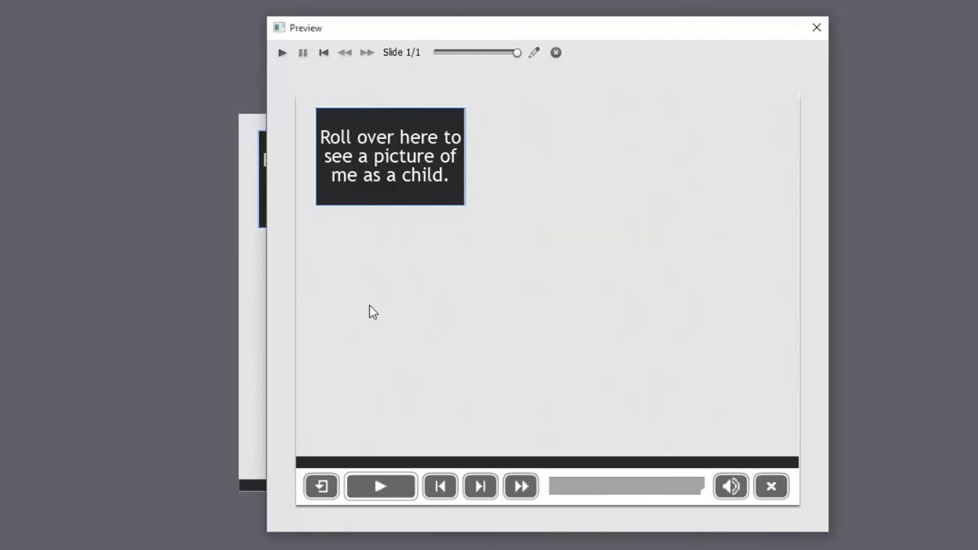
pyautogui.moveTo(377, 241)
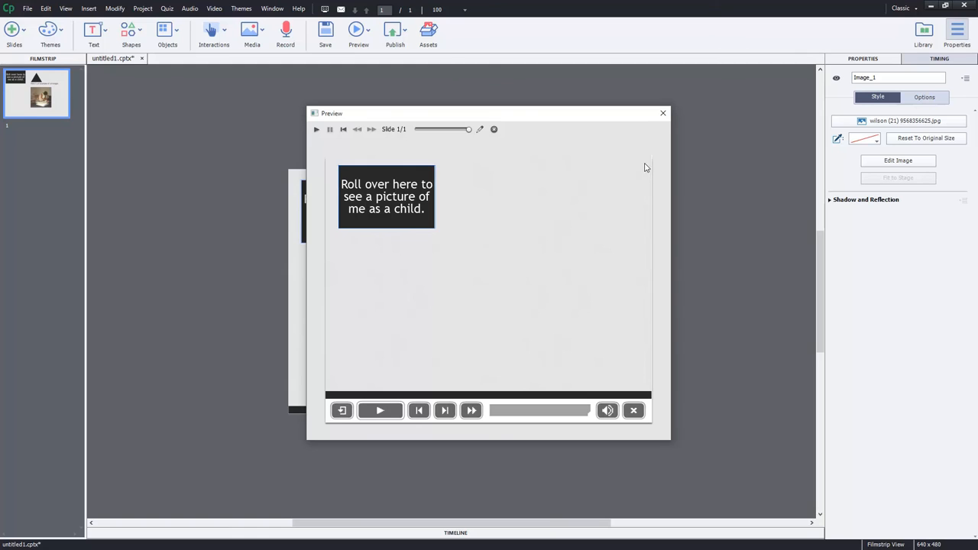
pyautogui.click(663, 113)
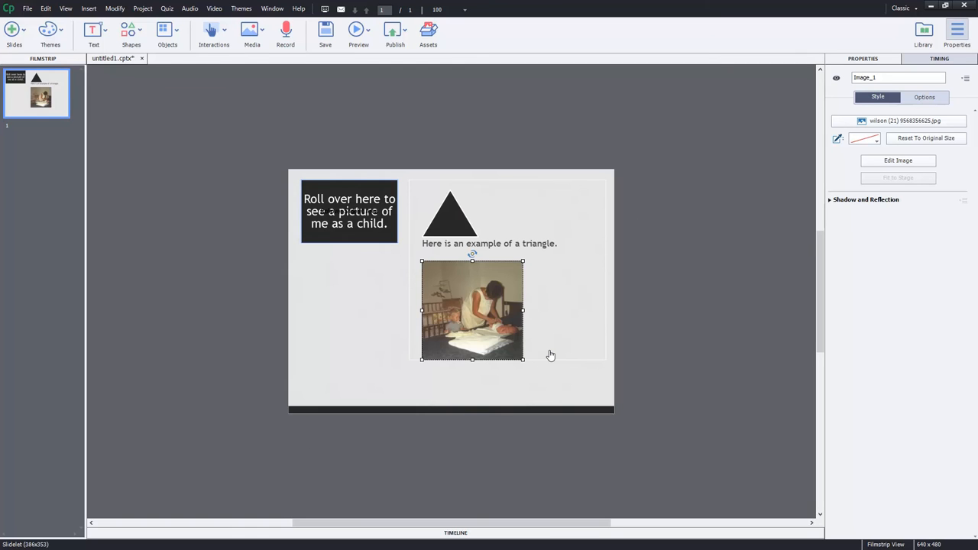
pyautogui.moveTo(550, 355)
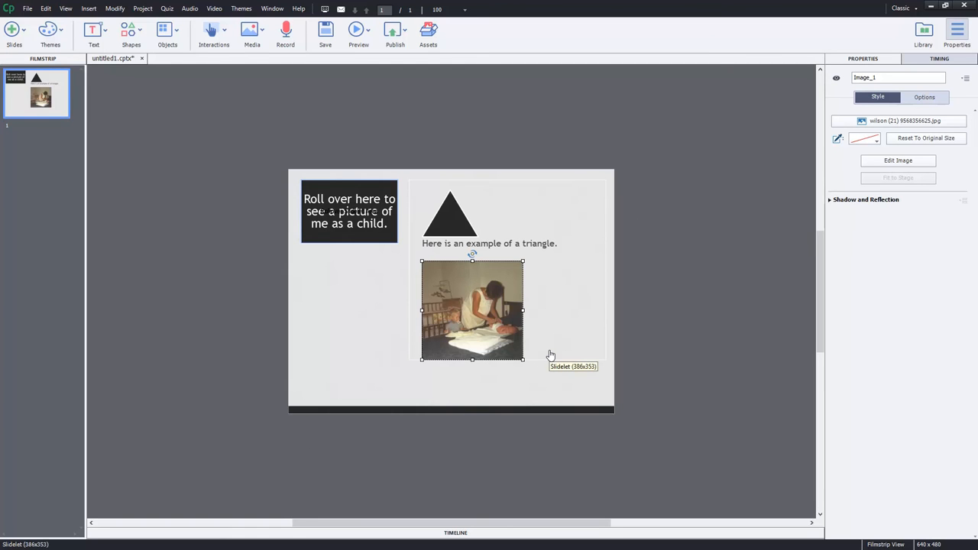